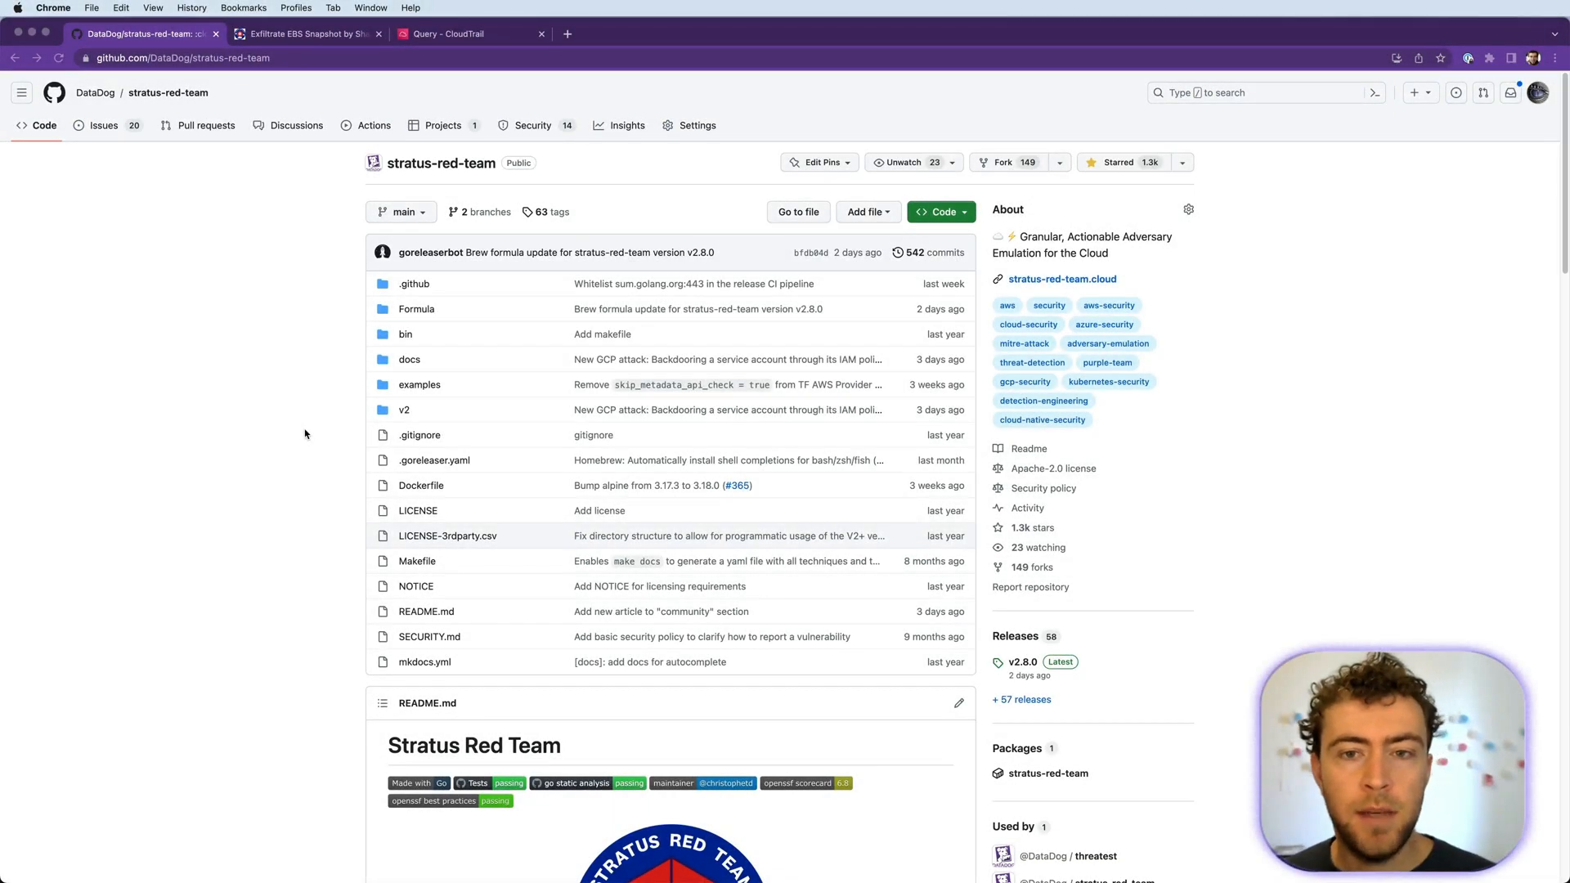
mouse_move(265, 422)
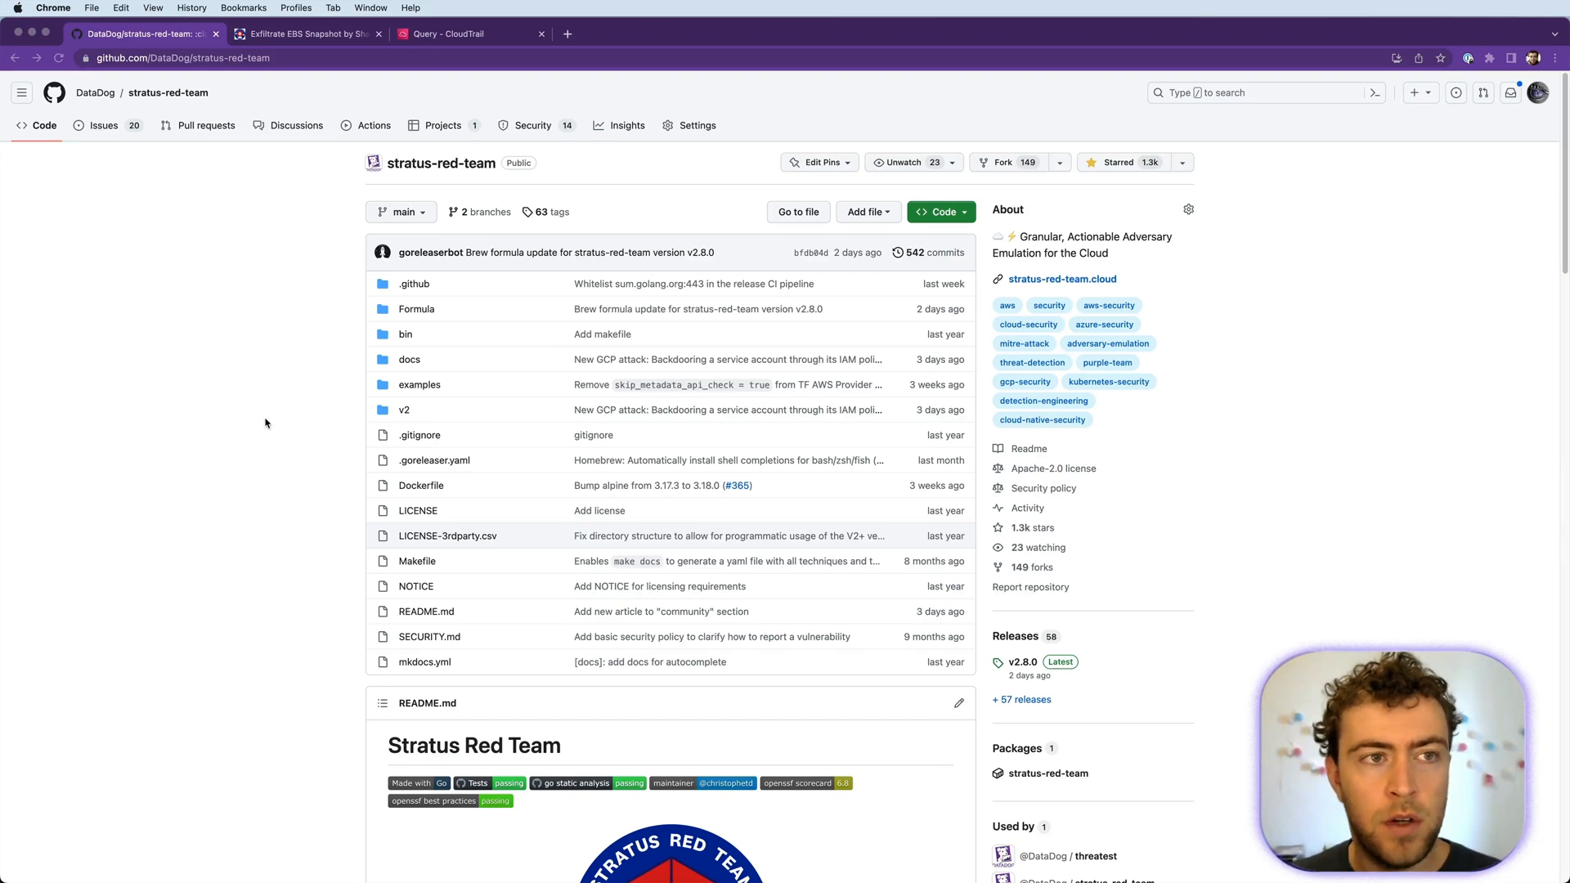
mouse_move(283, 236)
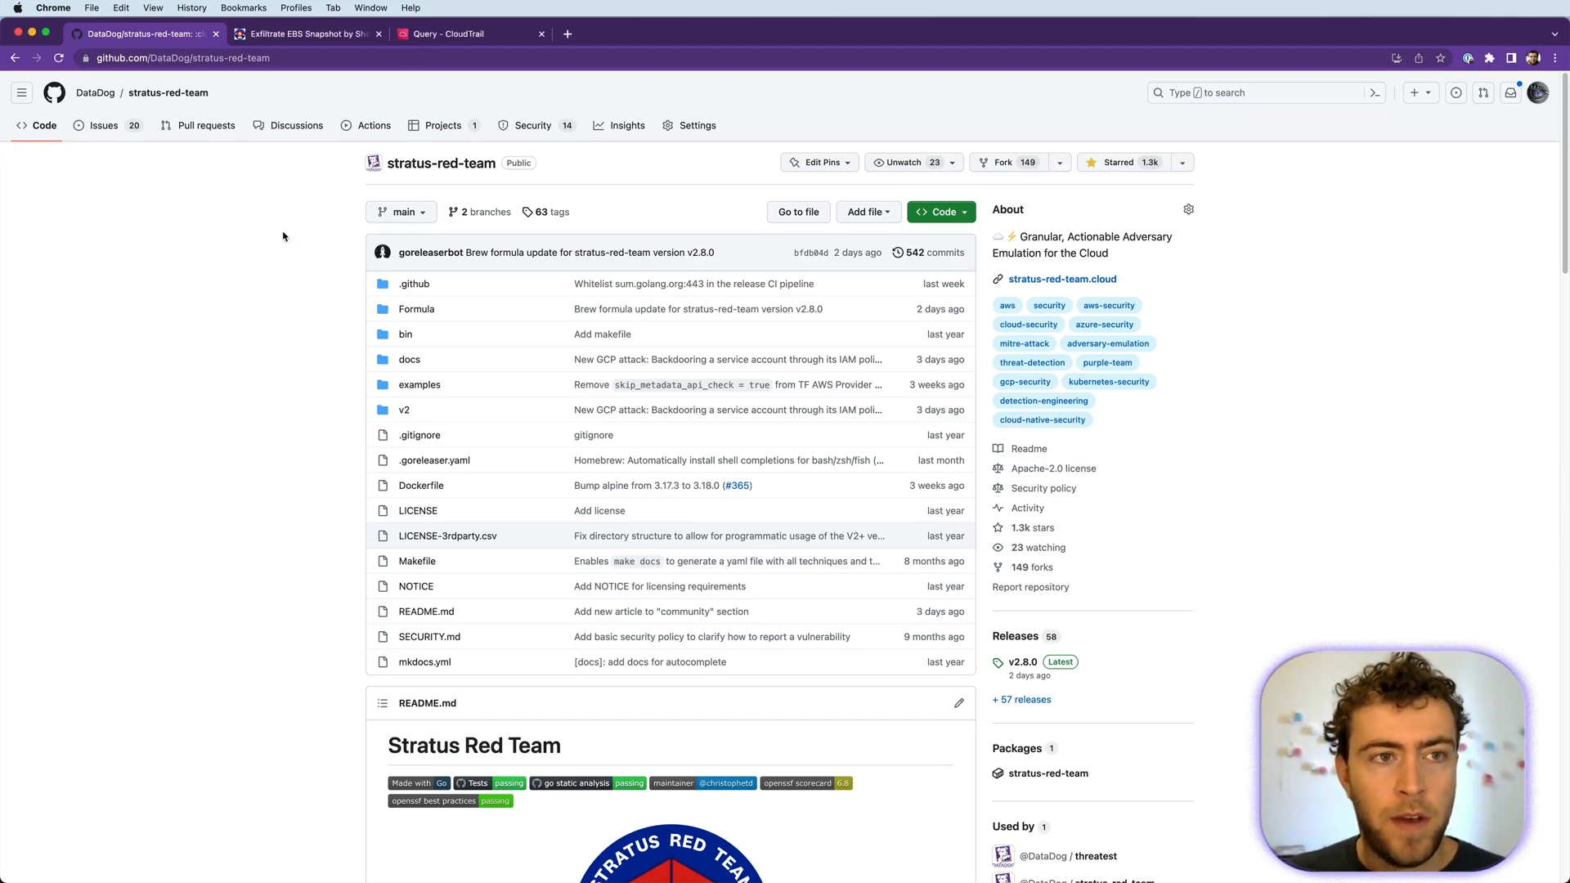
- Reach the docs home, the Attack Techniques Reference list, and collapse the Azure group
click(306, 33)
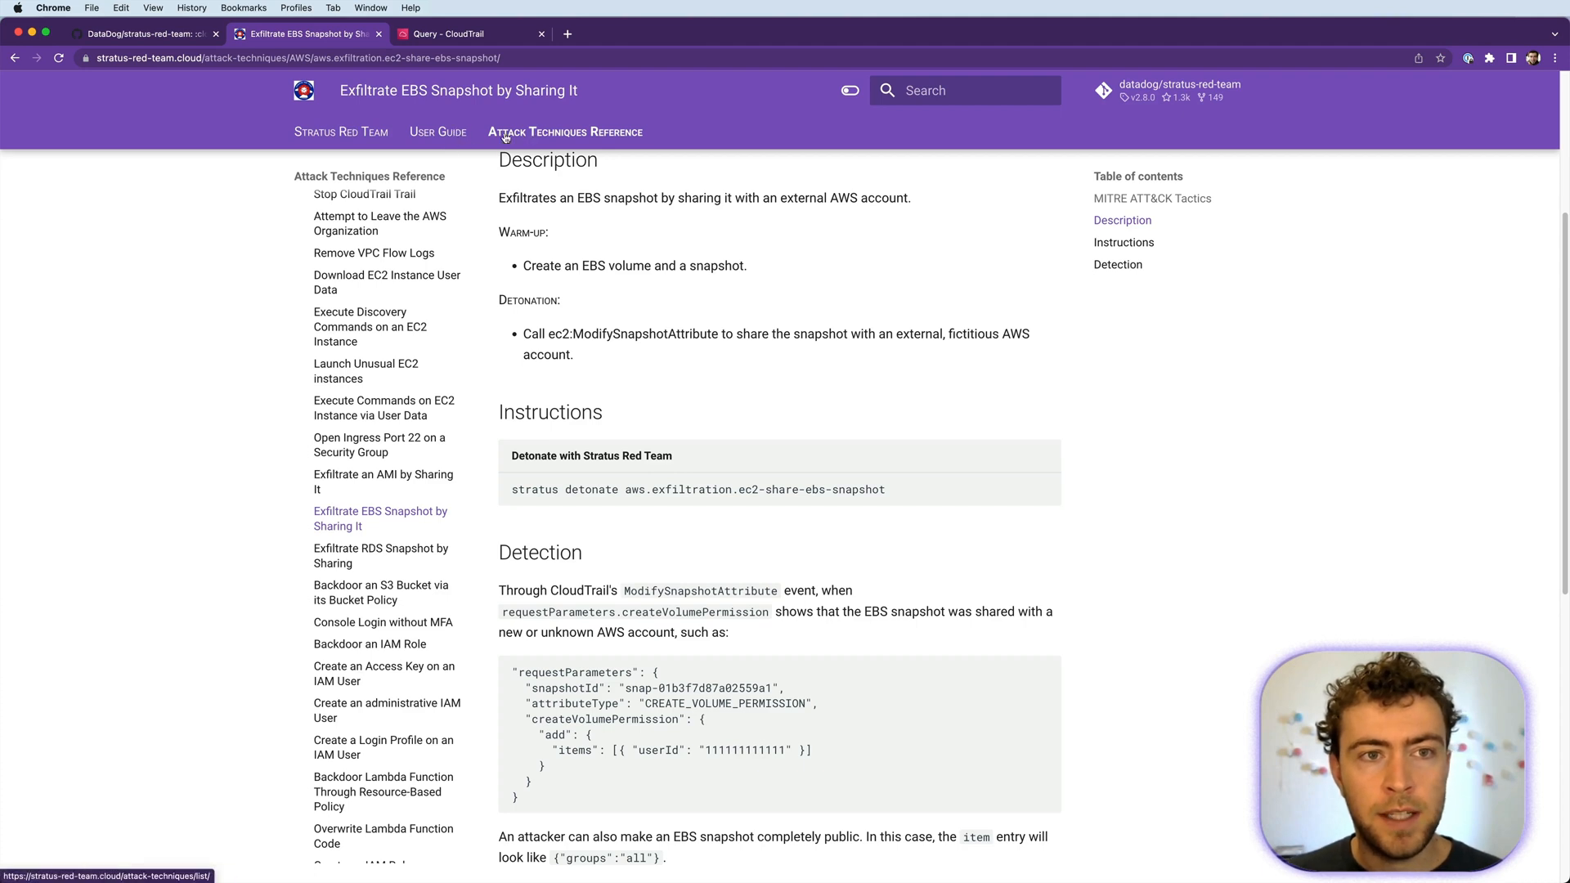
click(342, 131)
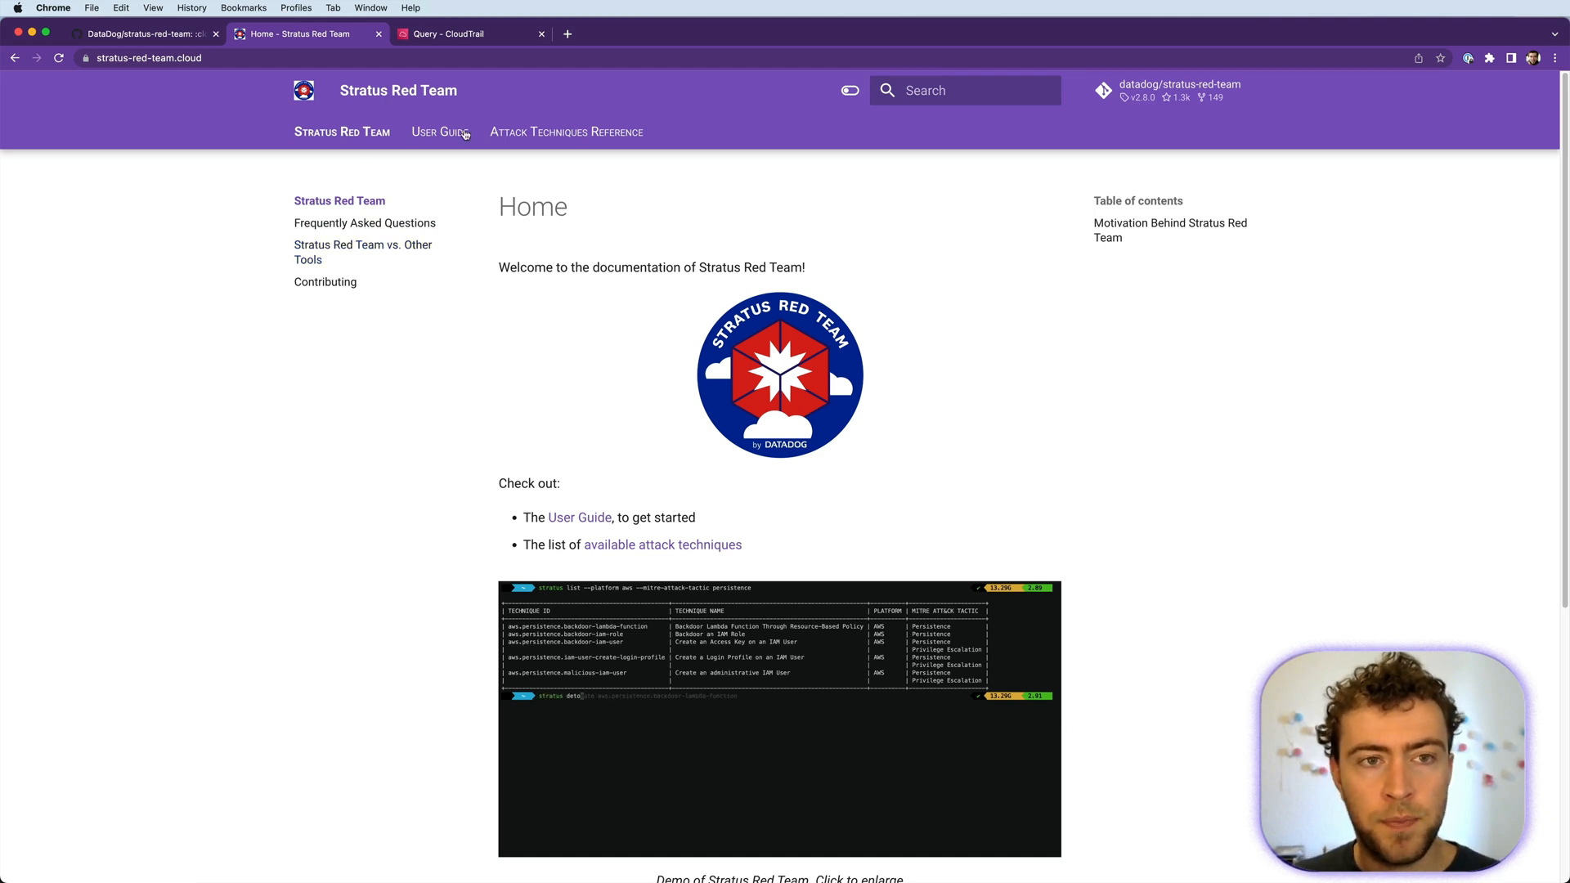
click(564, 131)
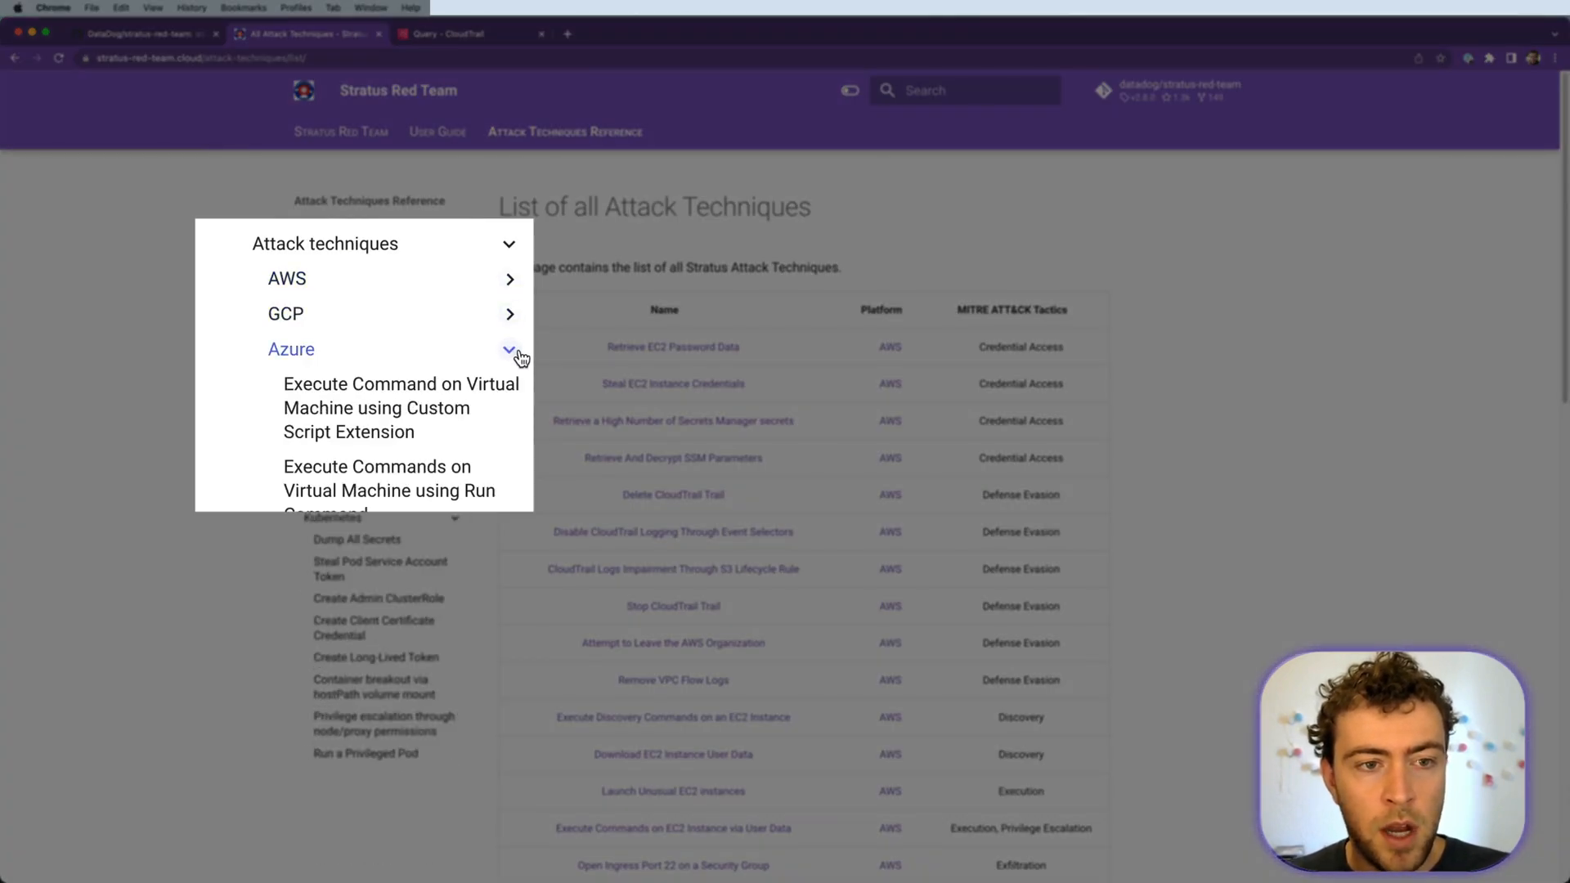
click(510, 348)
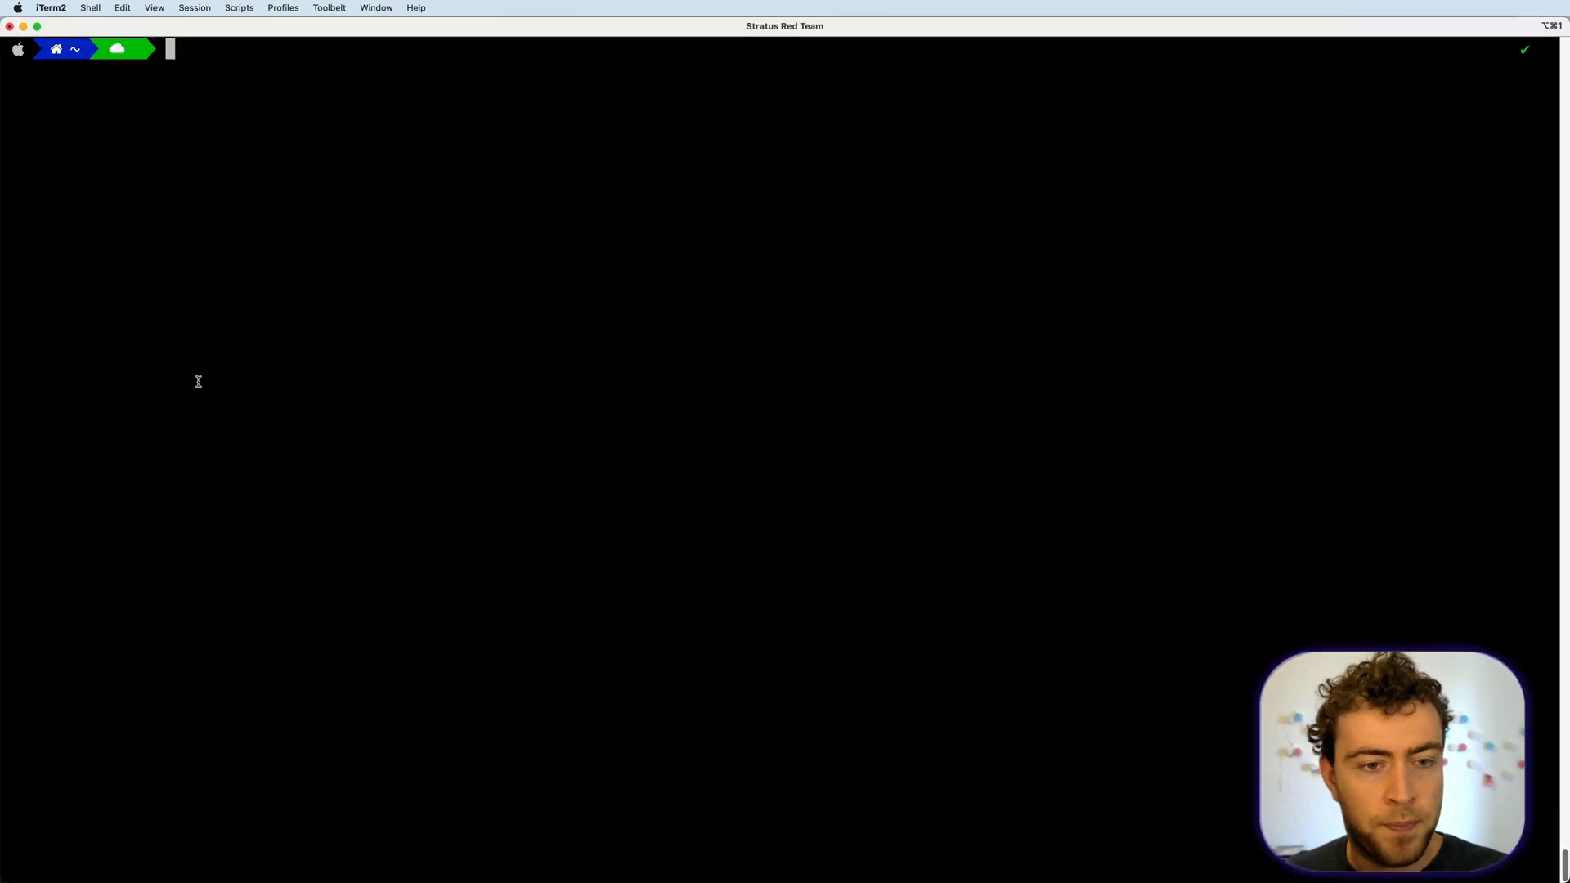
- Verify the AWS caller identity and confirm Stratus version 2.8.0
text(aws sts get-caller-identity)
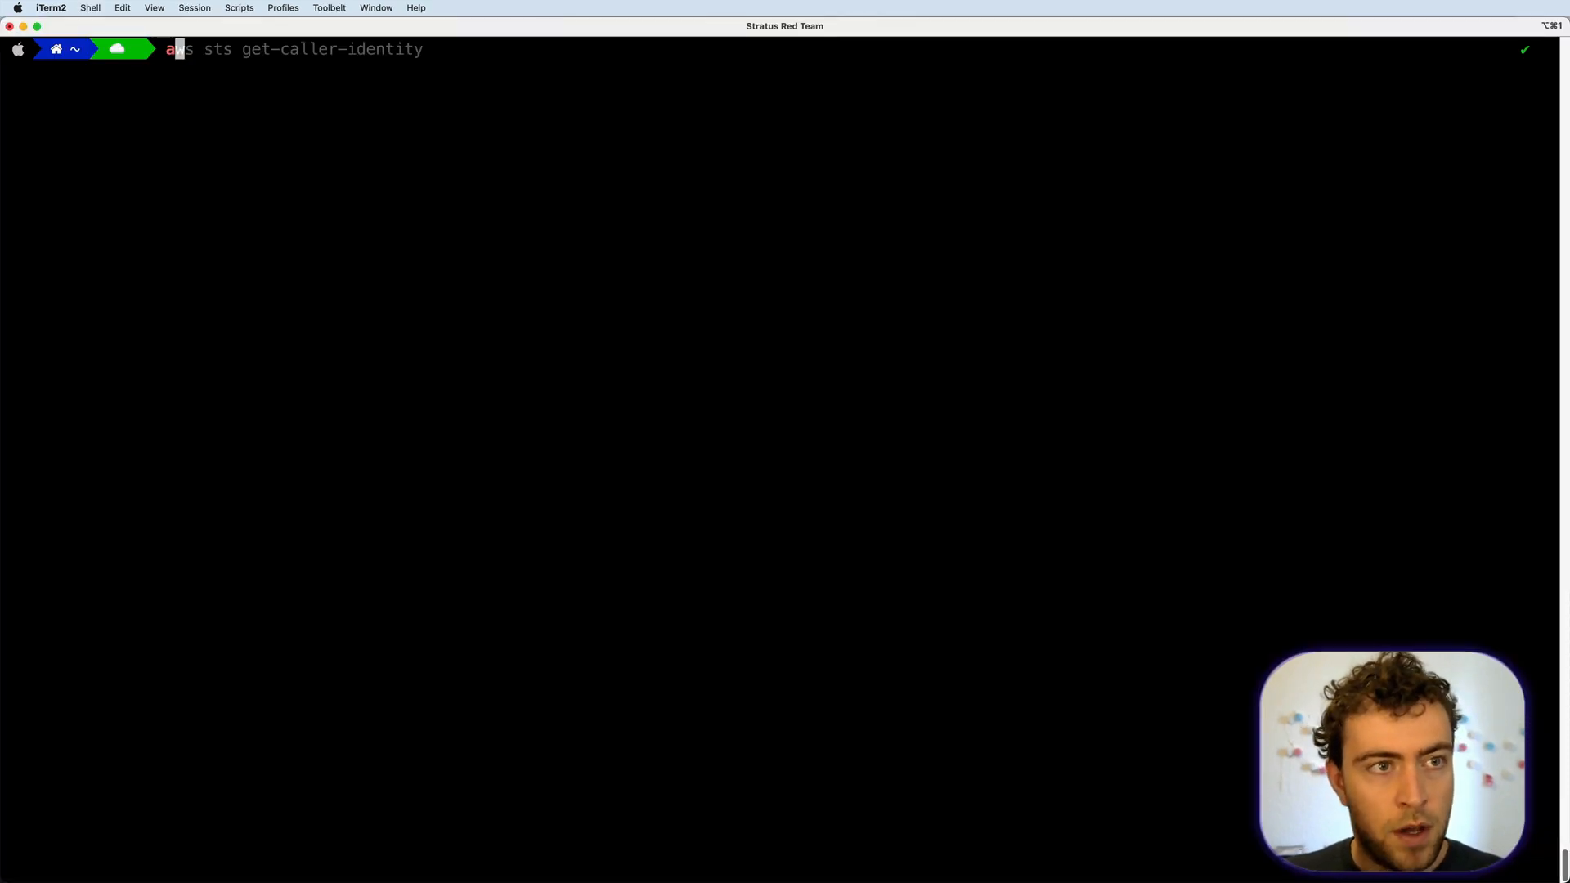
key(Return)
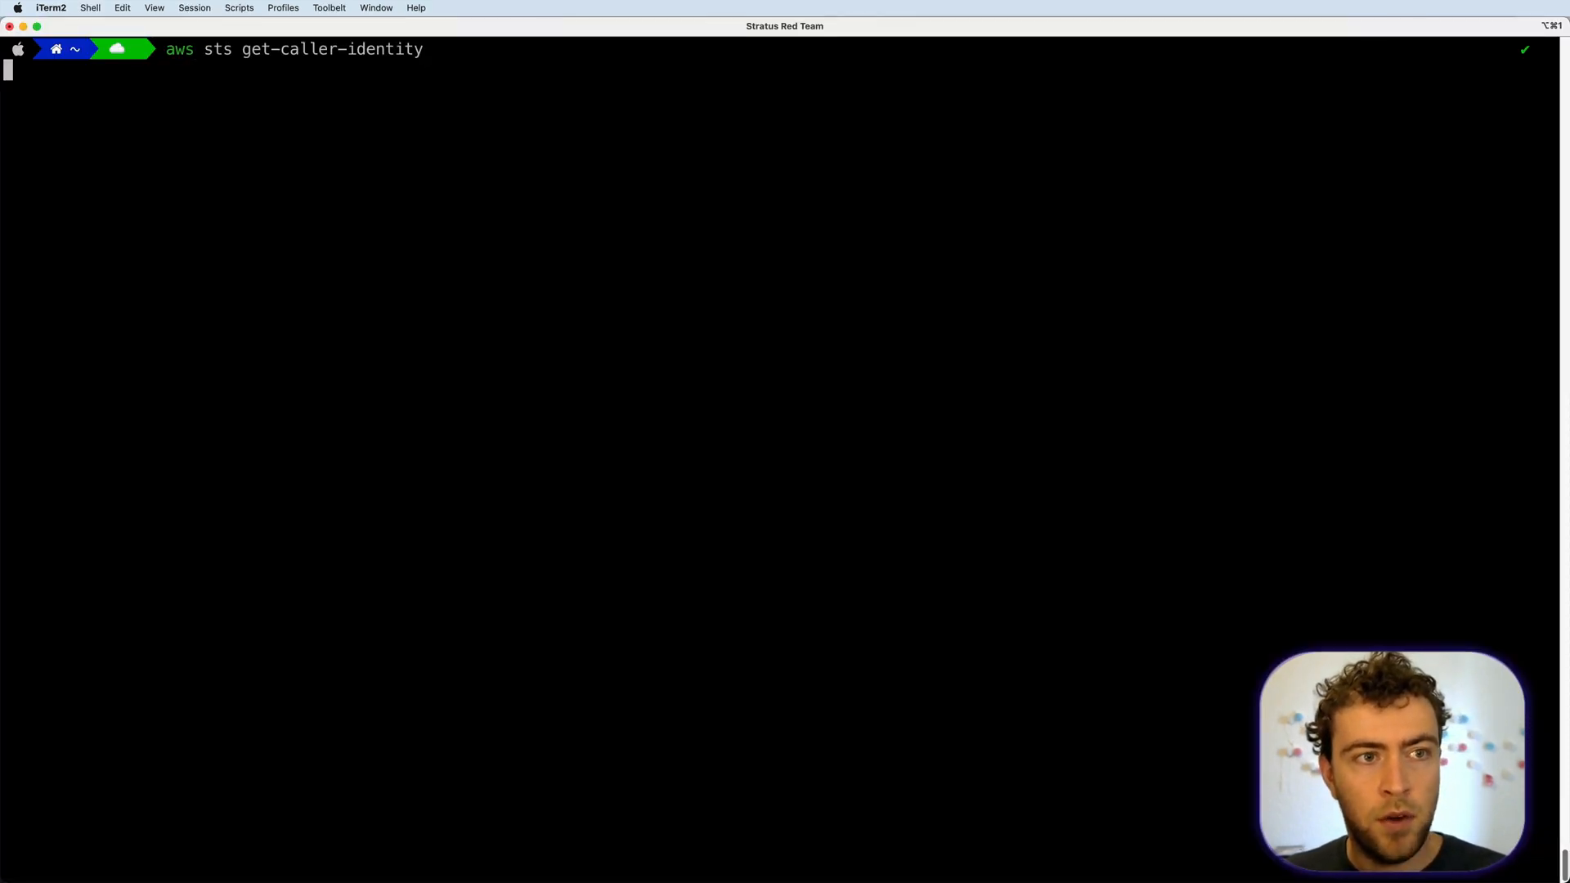
key(Return)
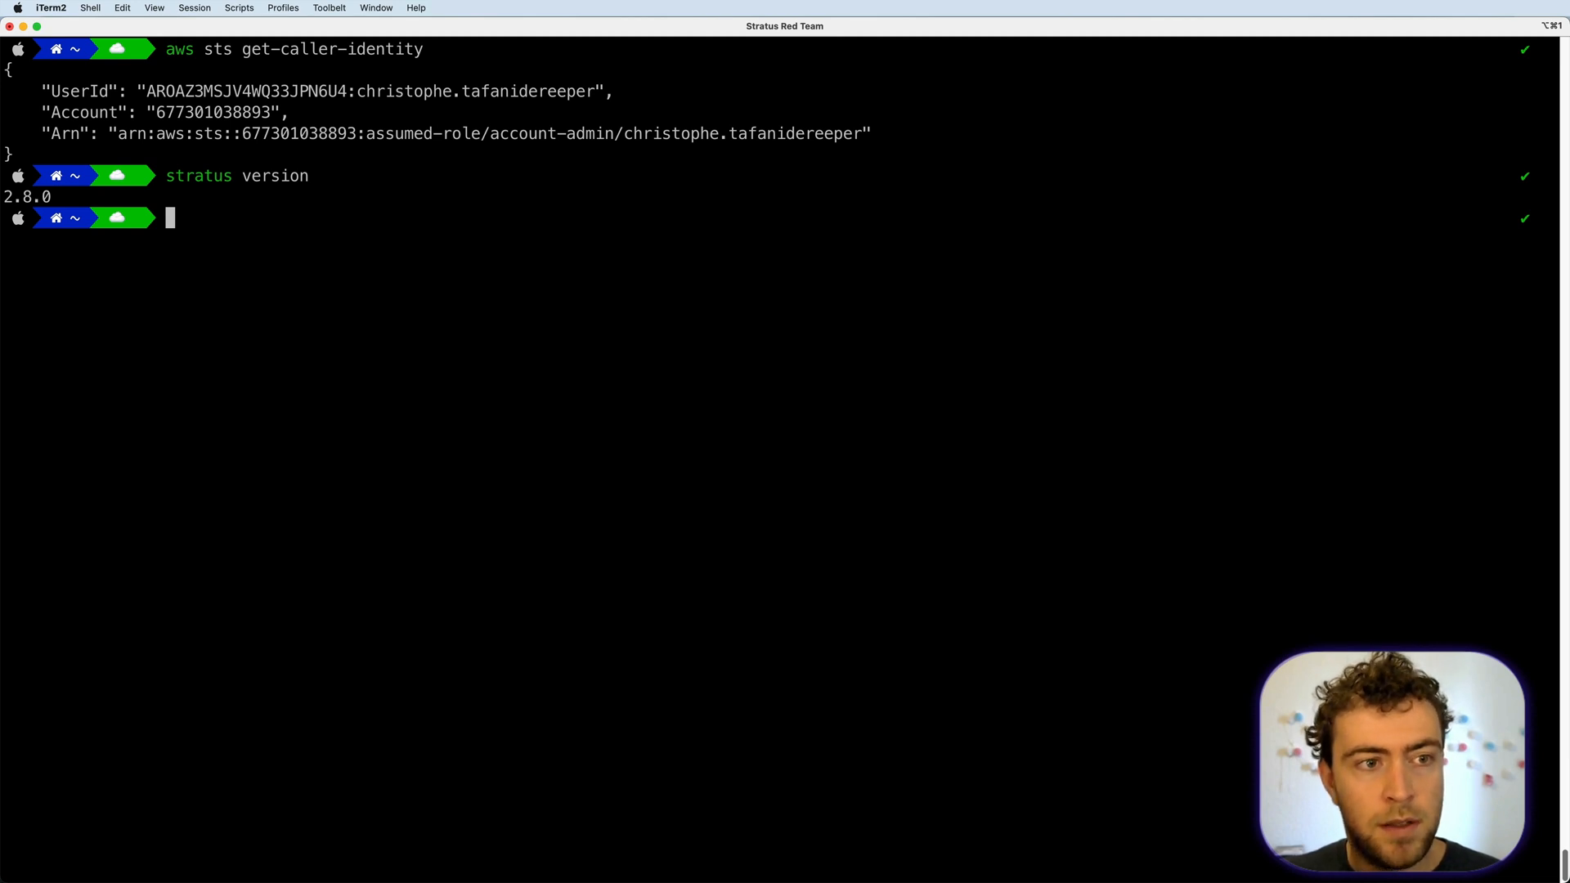
- List the available attack techniques with 'stratus list --platform aws'
text(stratus list)
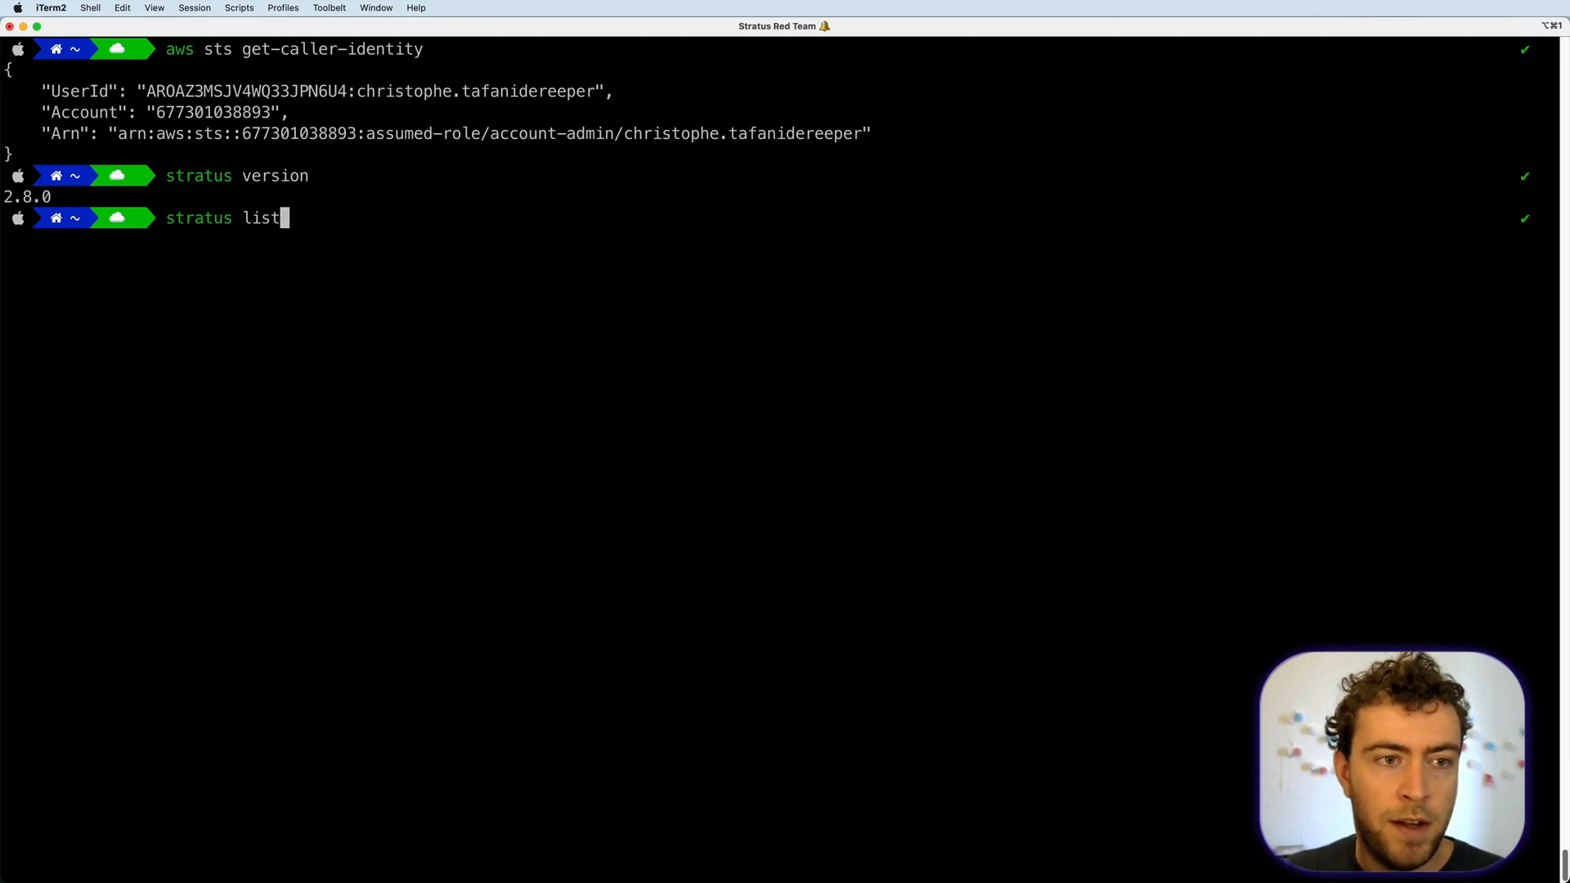
text(--platform aws)
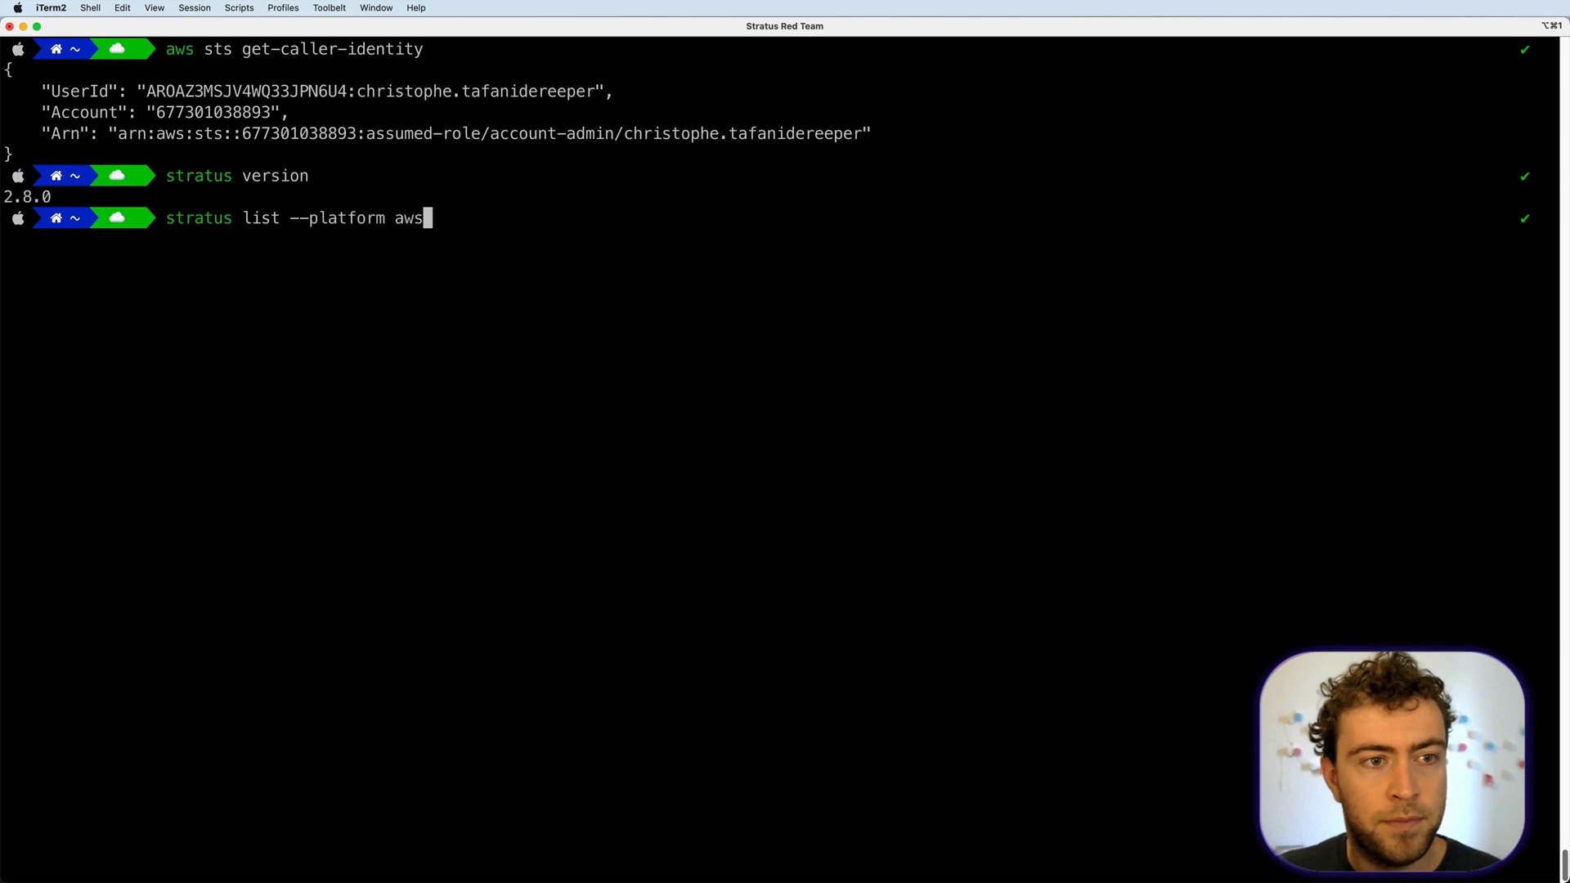
key(Return)
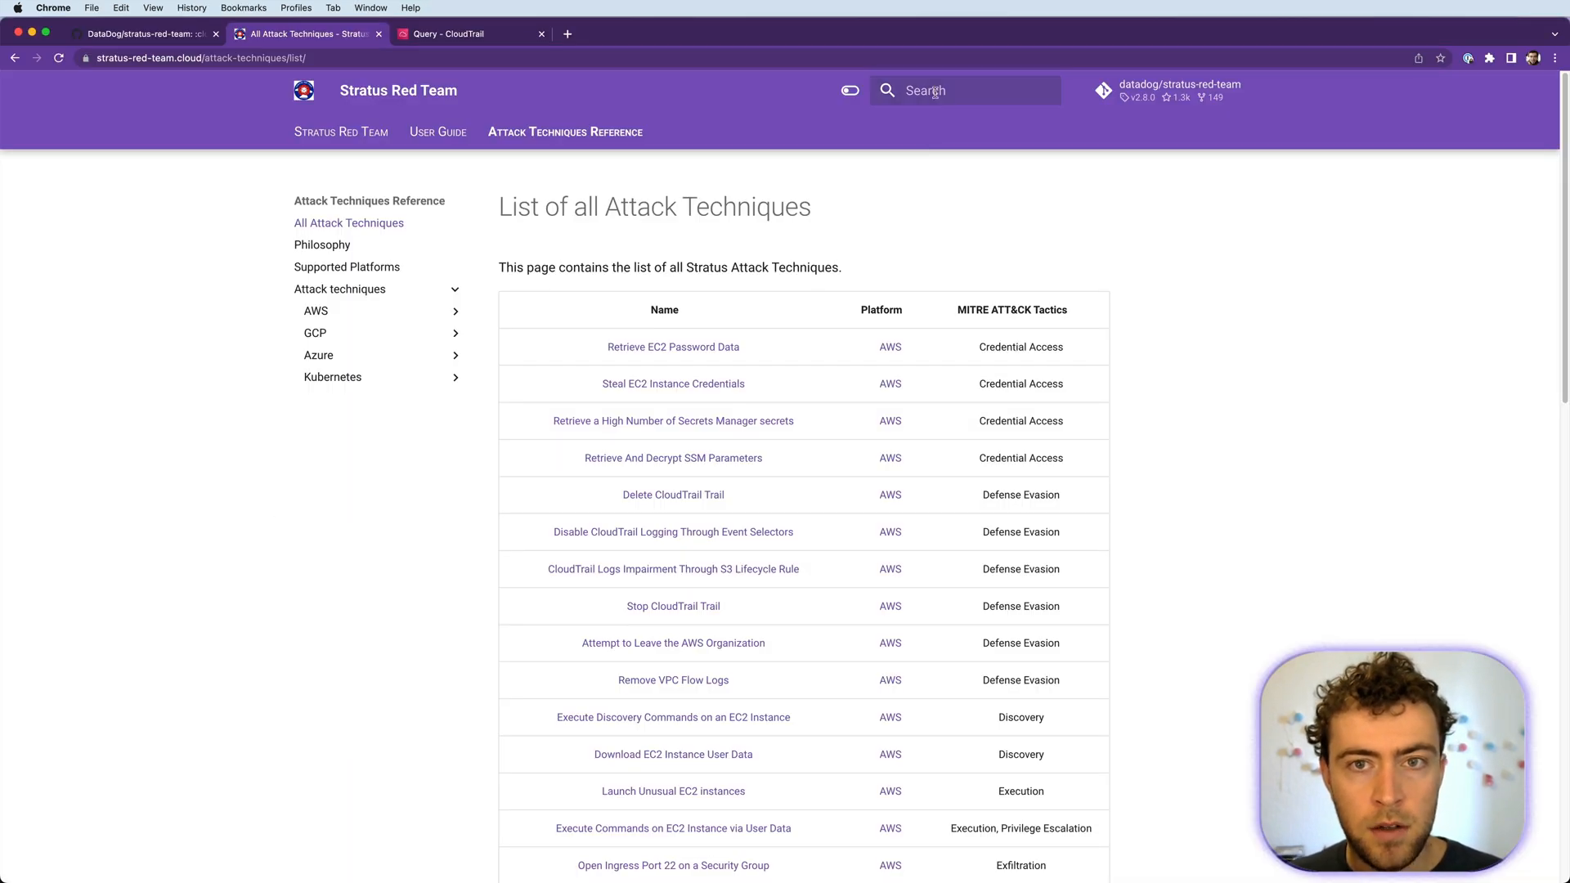
- Find aws.exfiltration.ec2-share-ebs-snapshot and land on the Exfiltrate EBS Snapshot by Sharing It page
text(aws.exfiltration.ec2-share-ebs-snapshot)
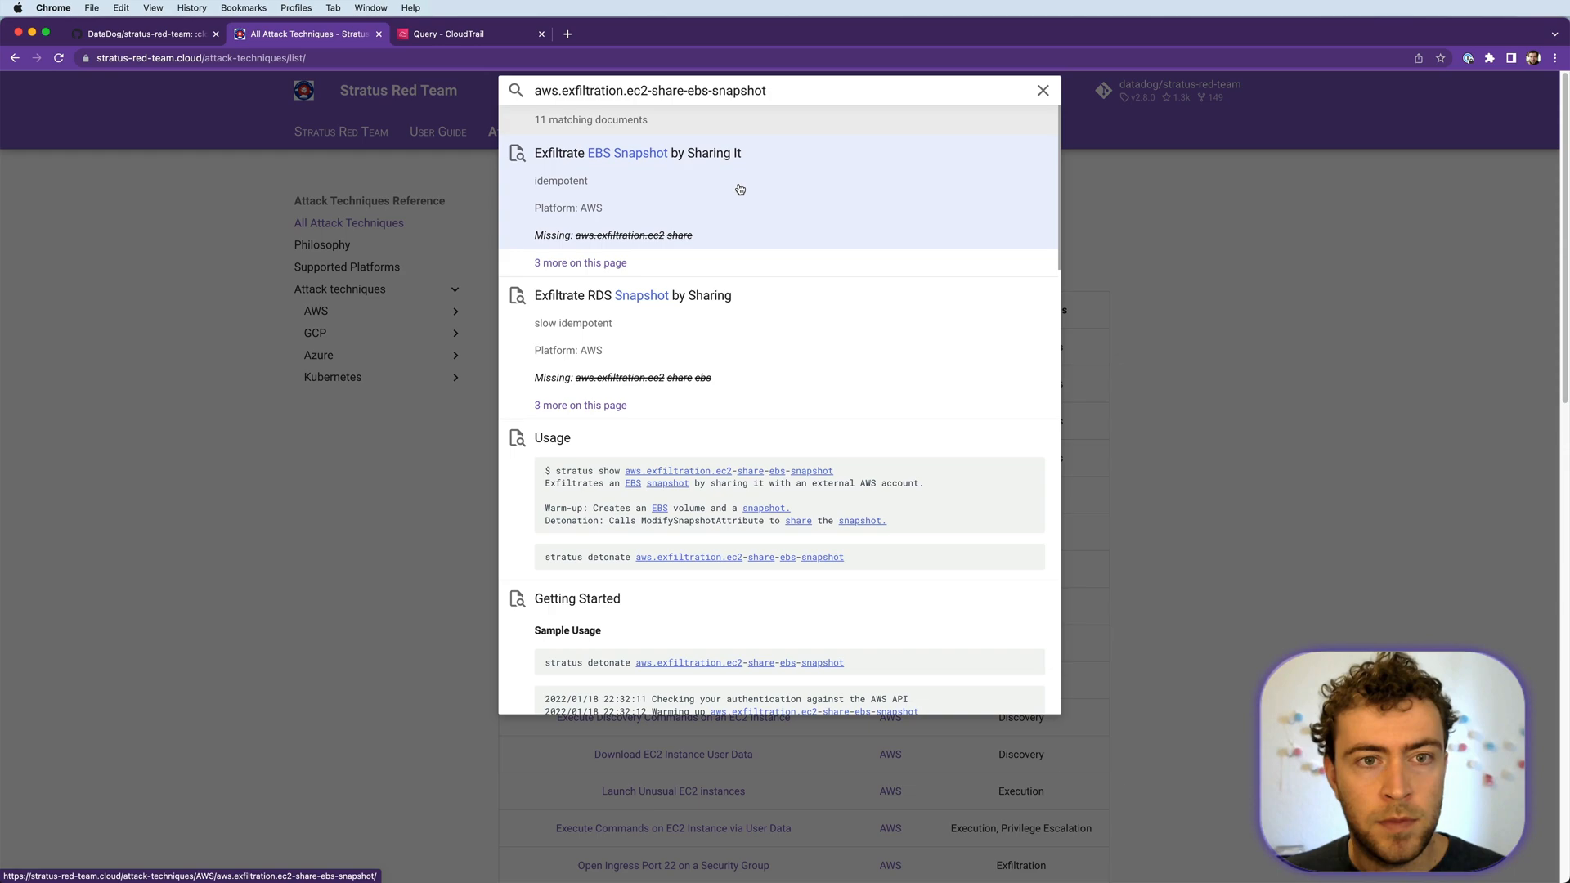
click(636, 152)
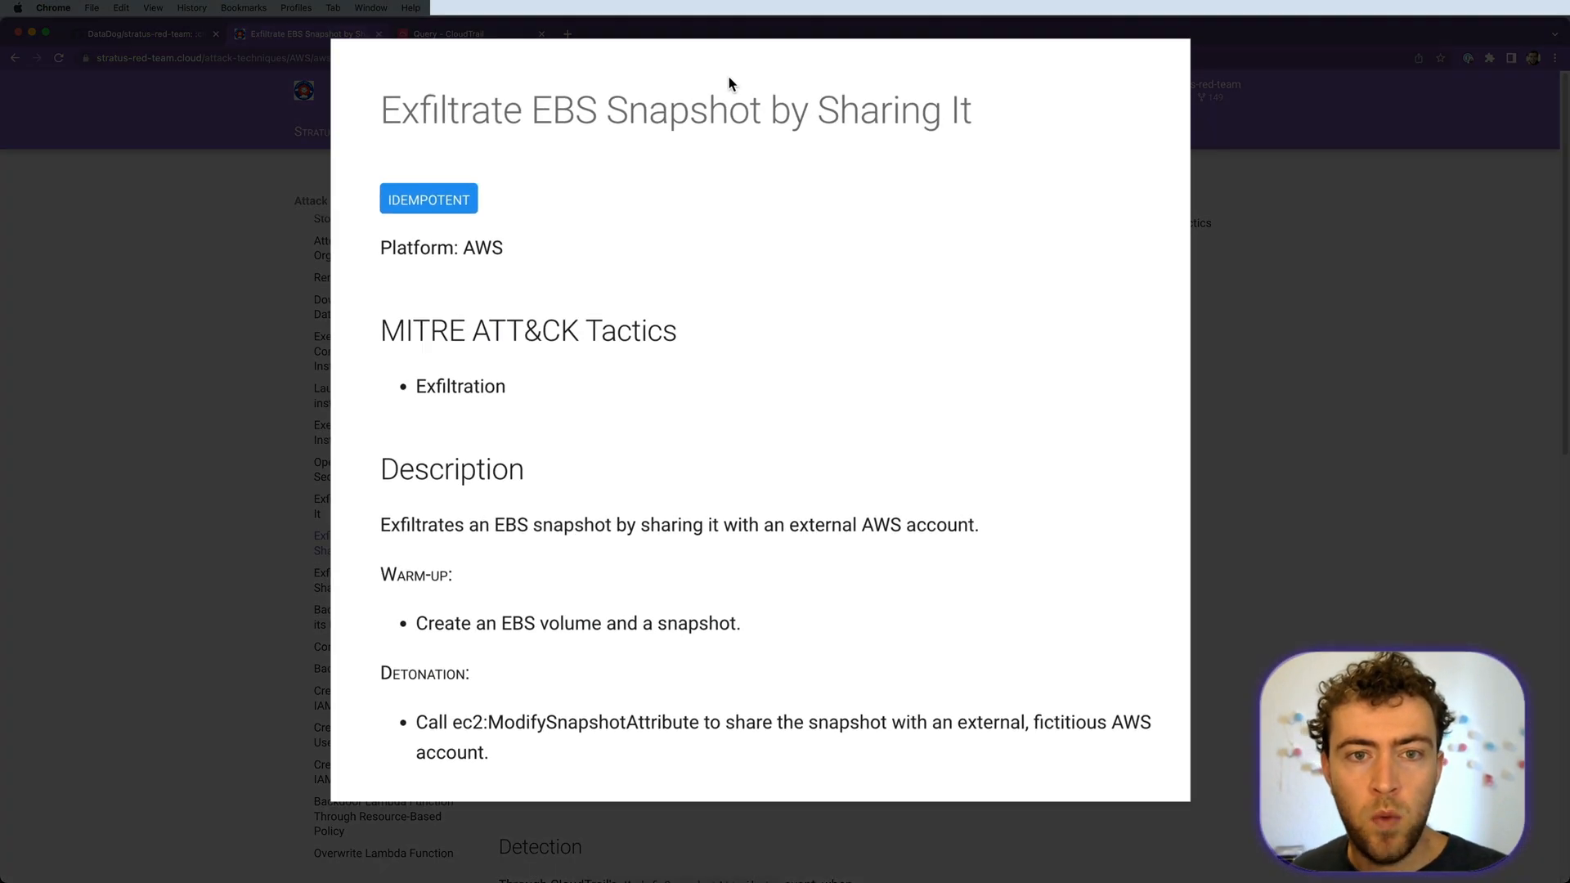
mouse_move(953, 476)
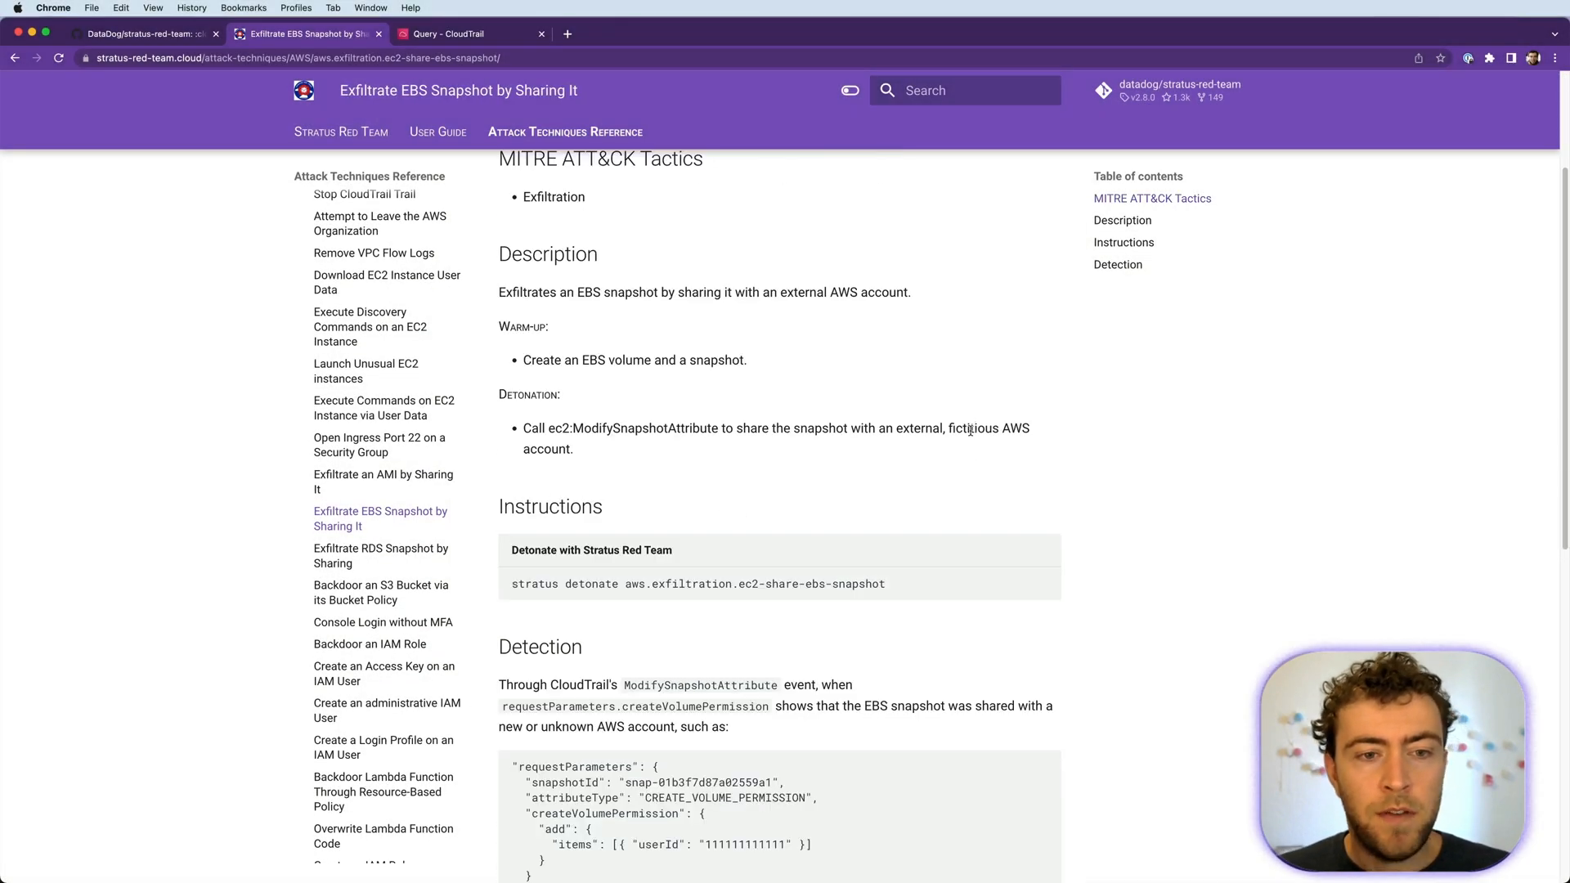
mouse_move(528, 332)
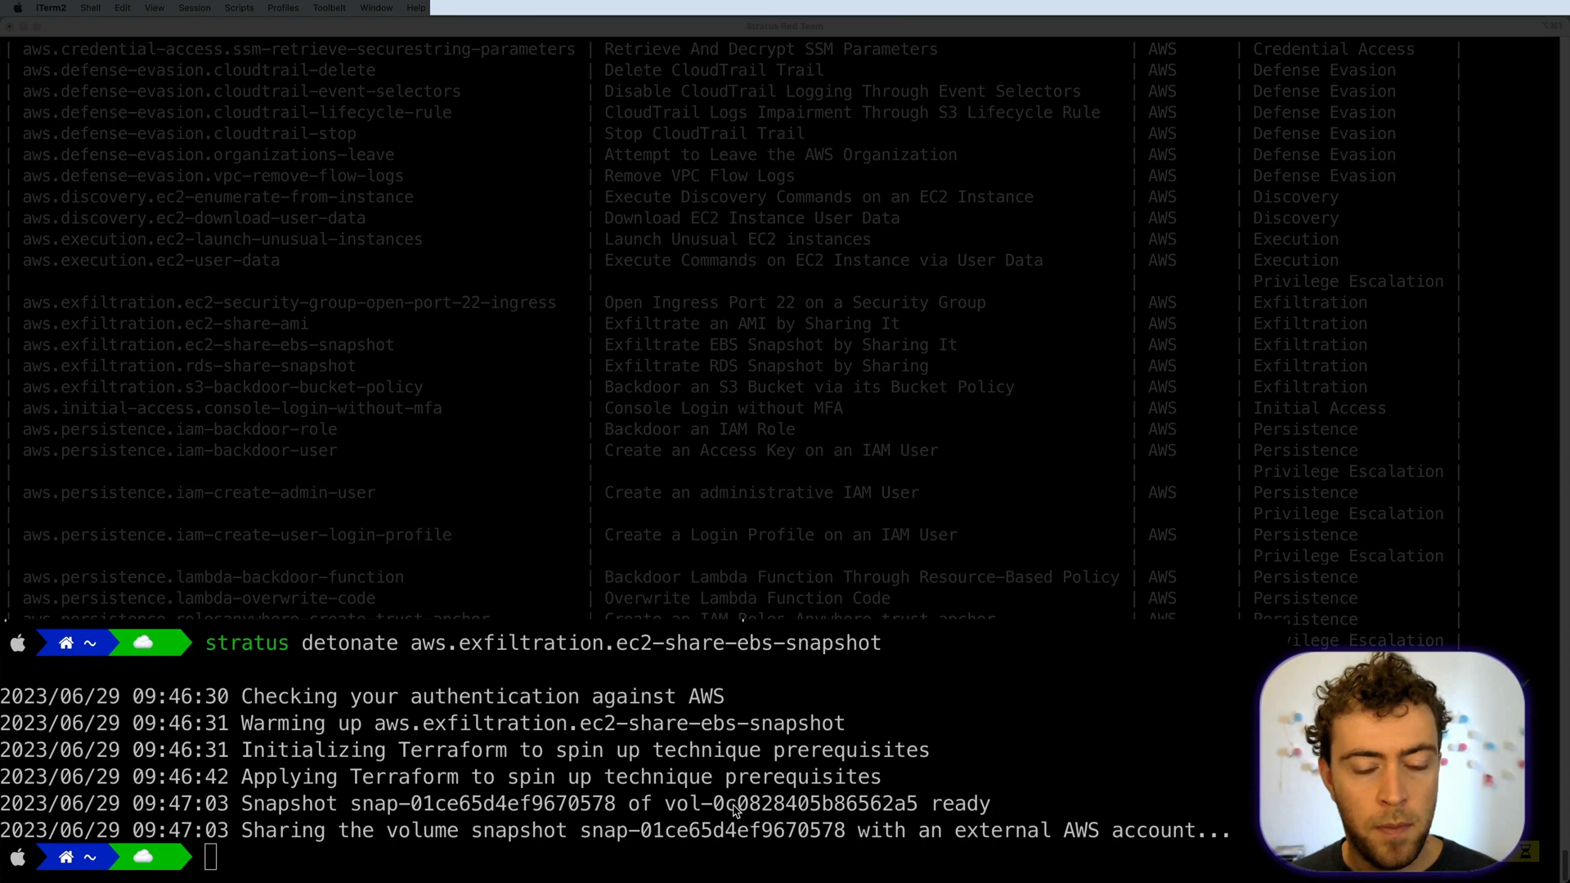
mouse_move(240, 840)
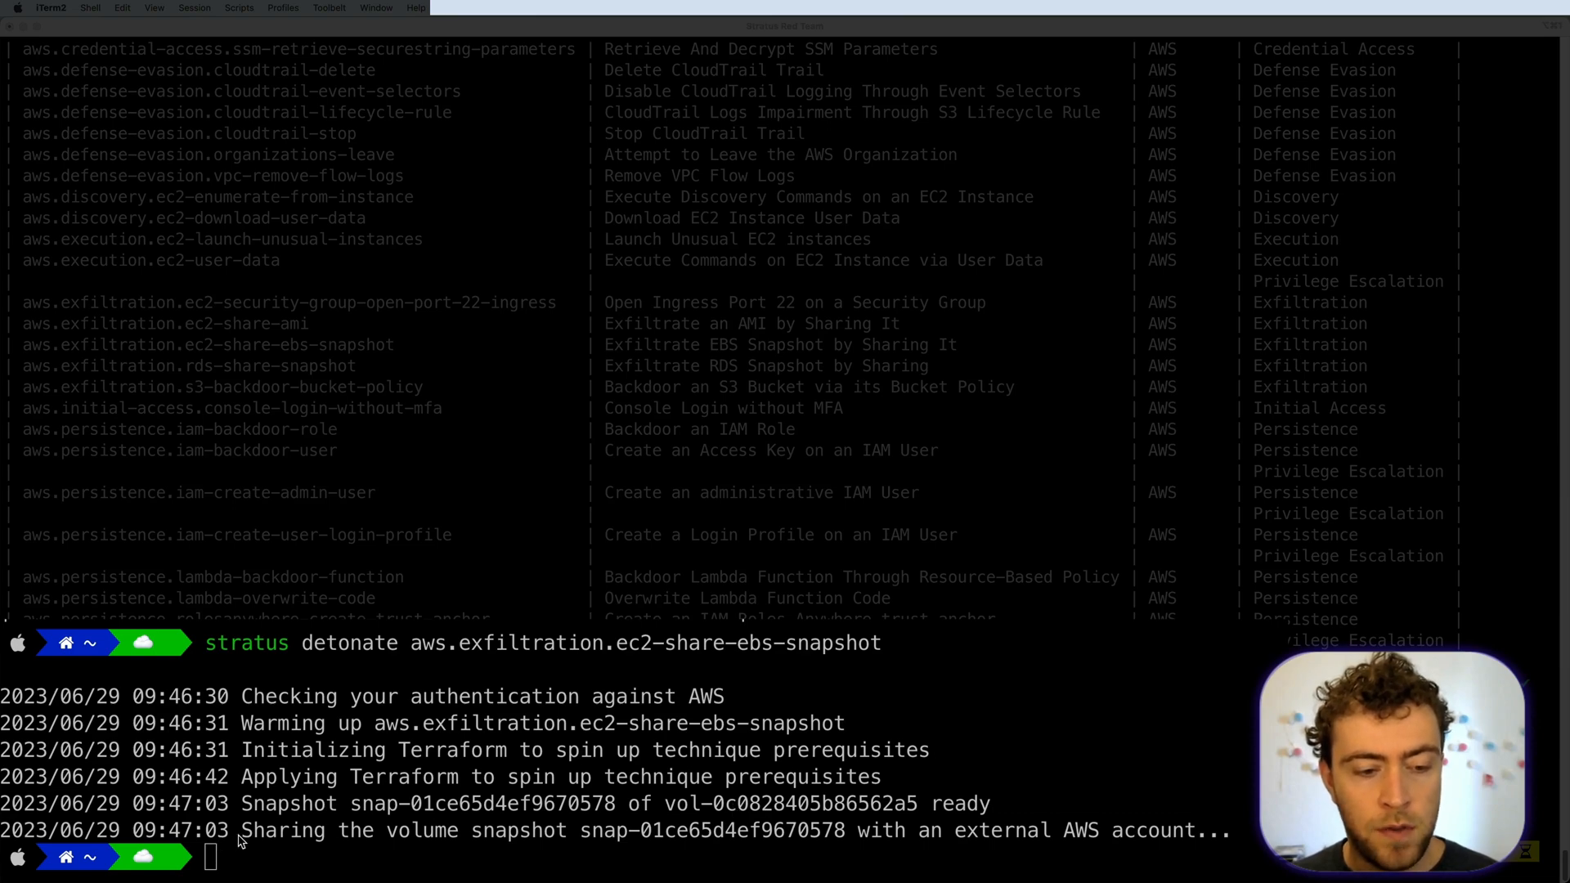
mouse_move(298, 840)
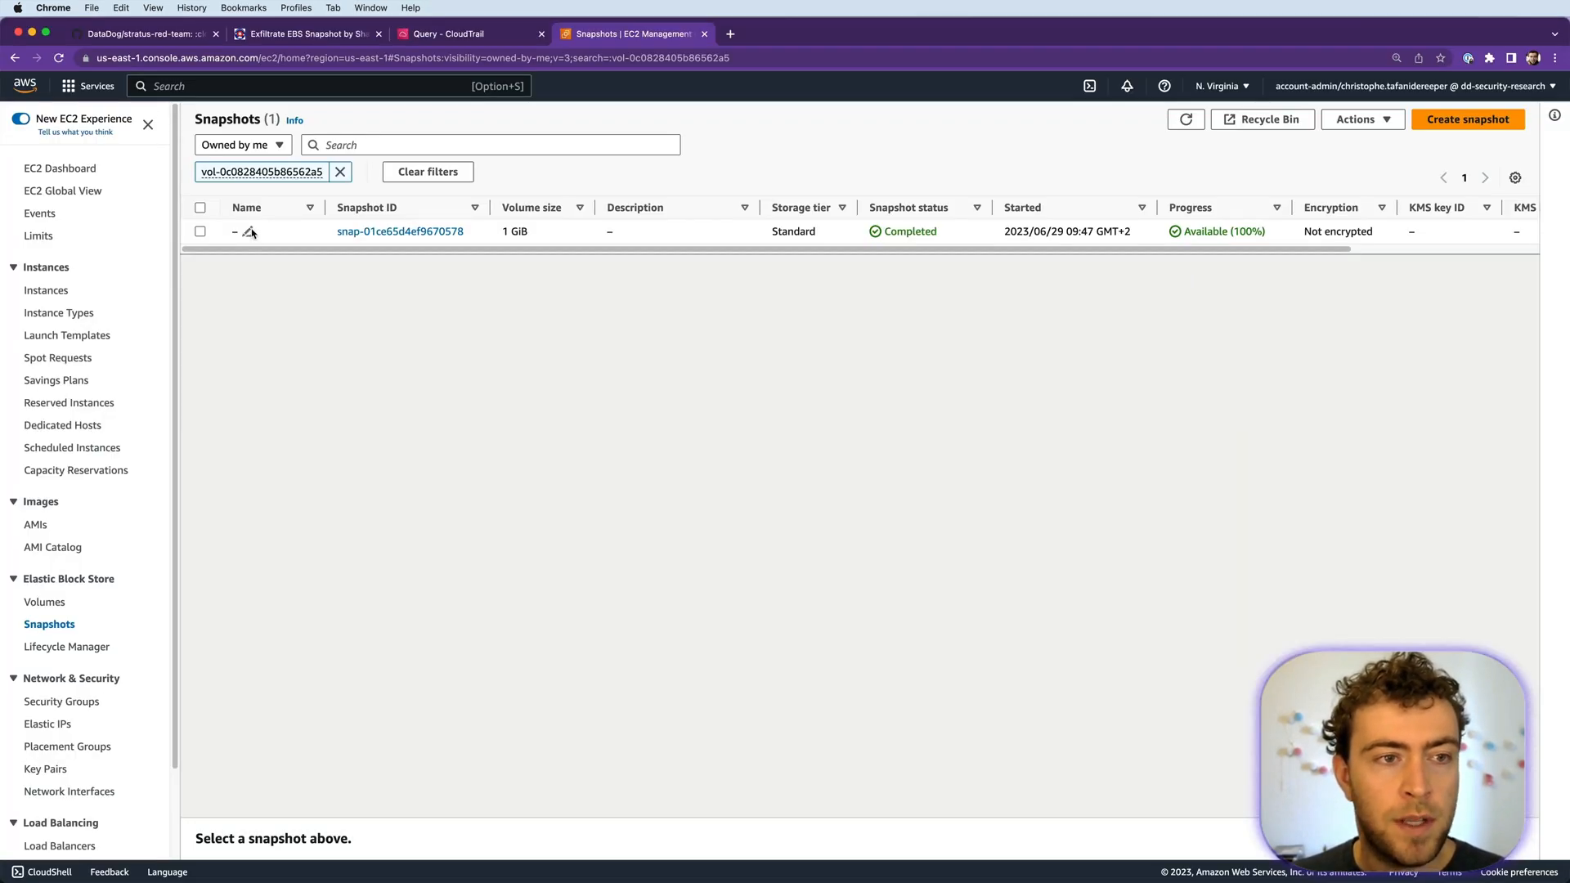
- Select the new snapshot and view its Permissions showing one external AWS account
click(200, 230)
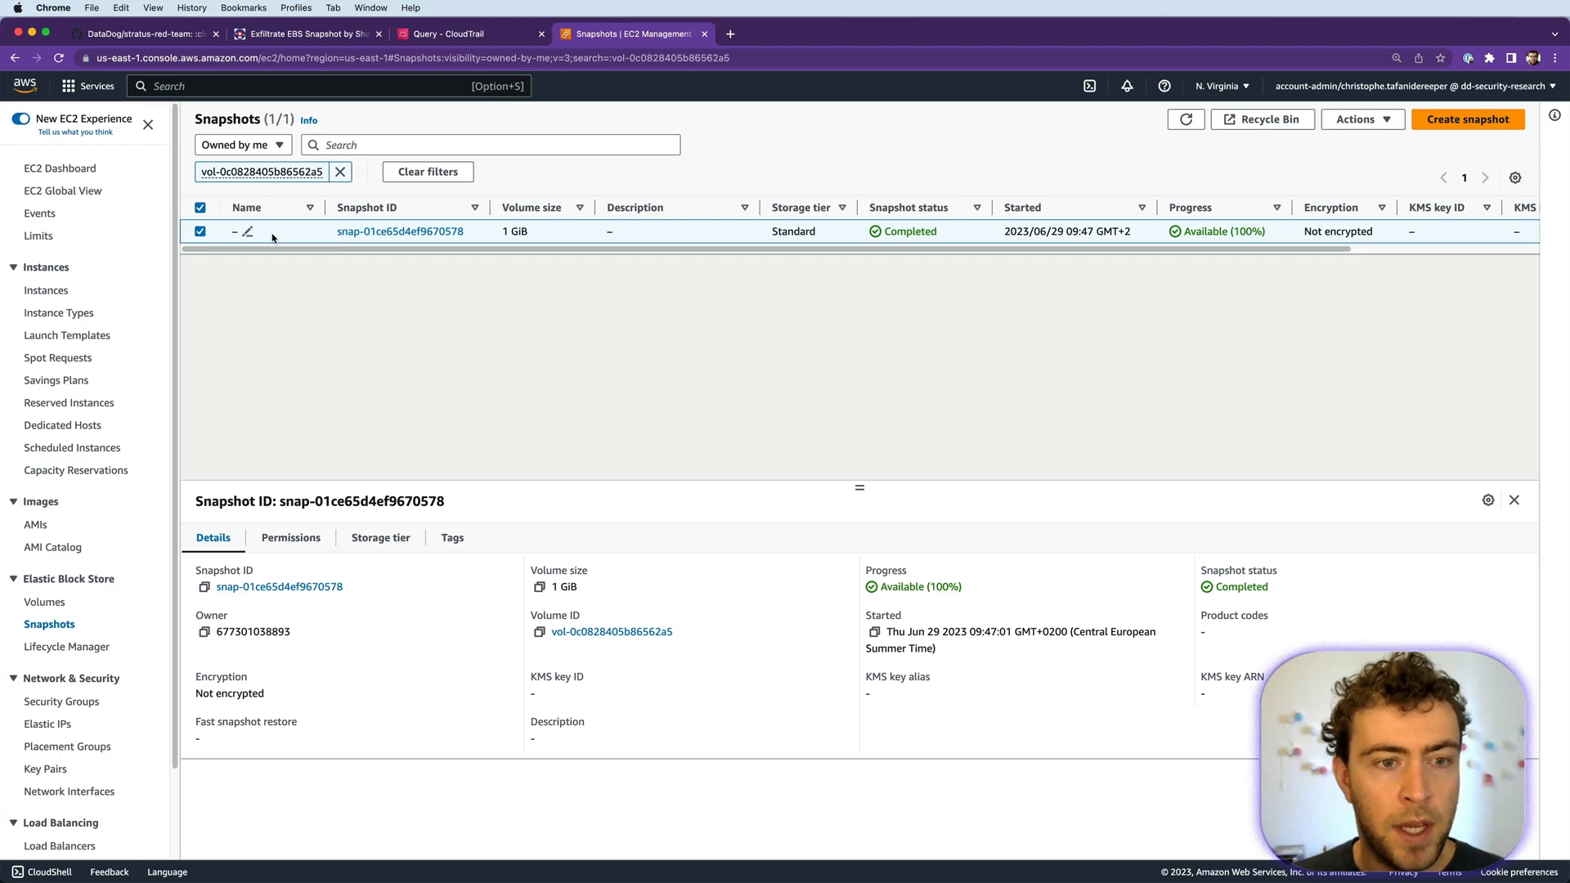
click(291, 538)
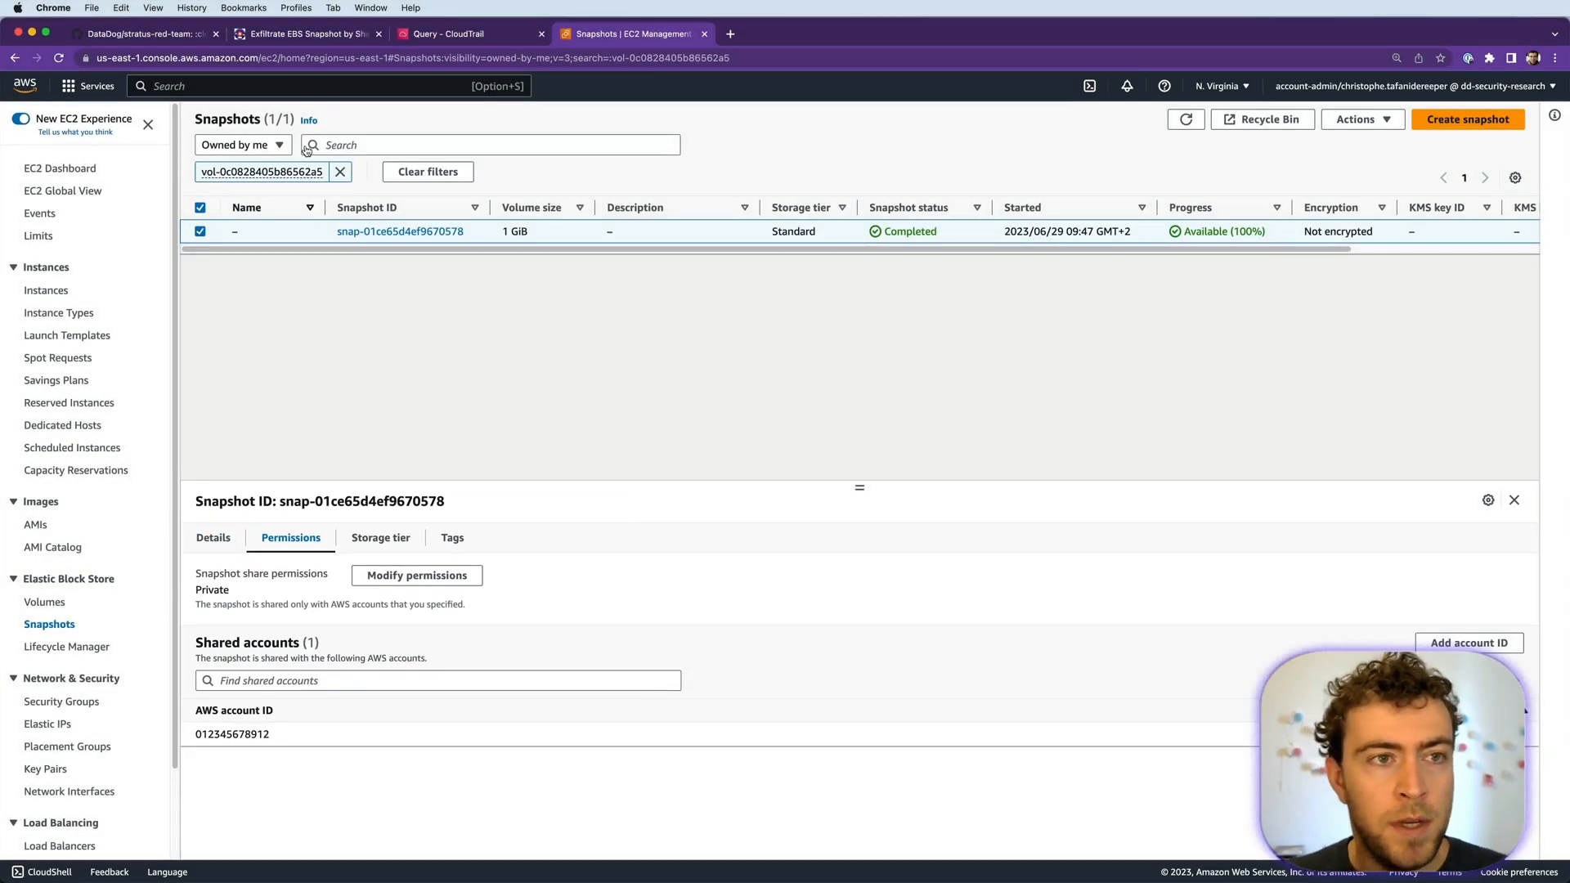
mouse_move(309, 33)
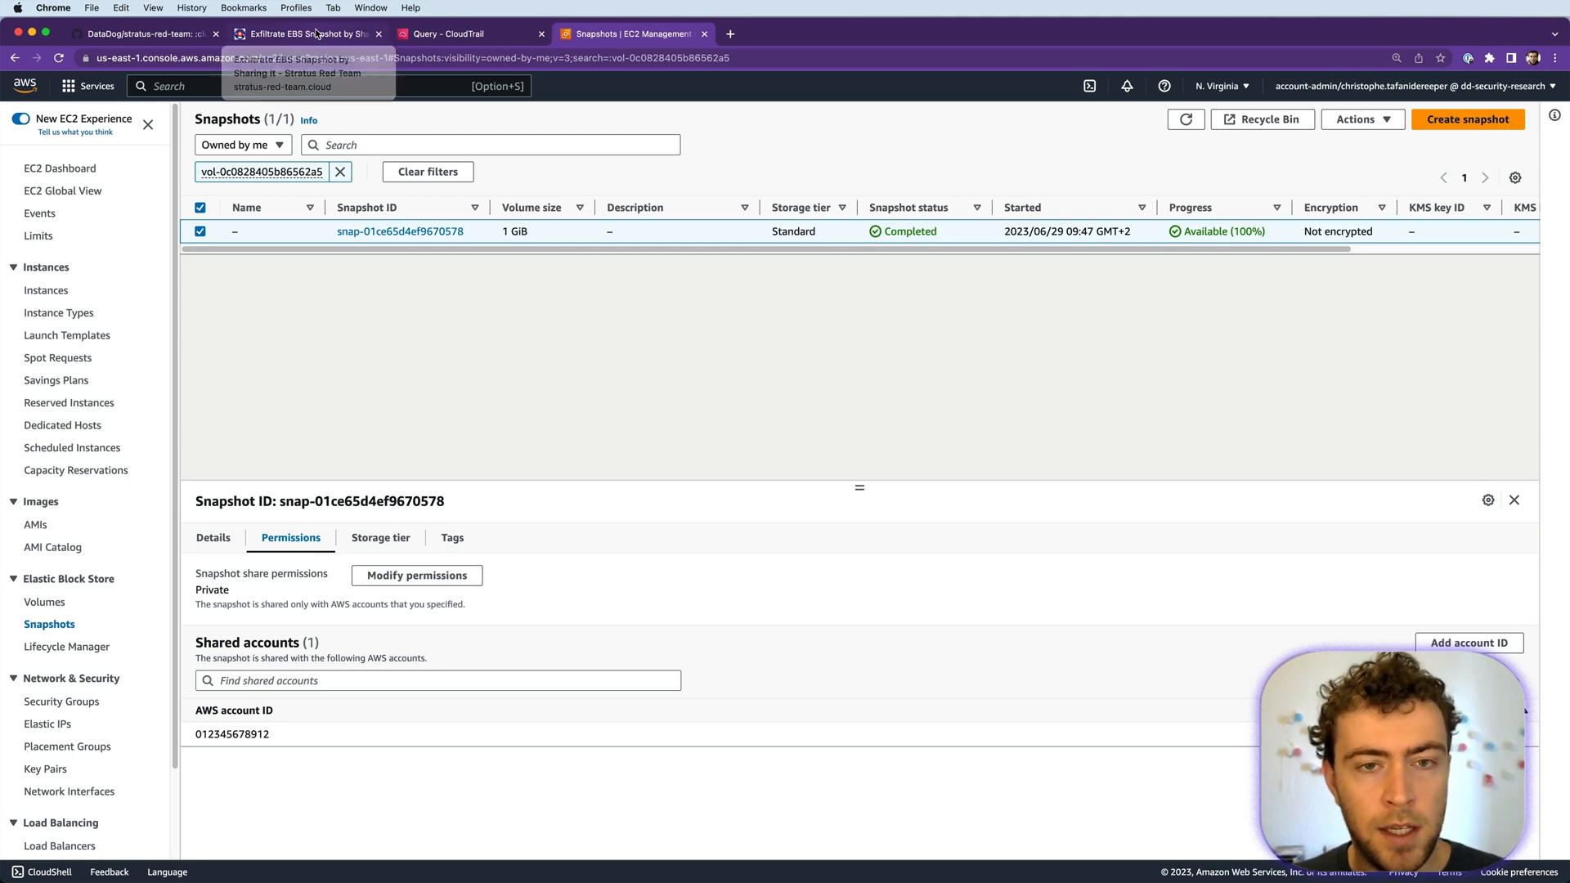
- Read the technique's Detection section on ModifySnapshotAttribute, then move to CloudTrail Lake
click(305, 33)
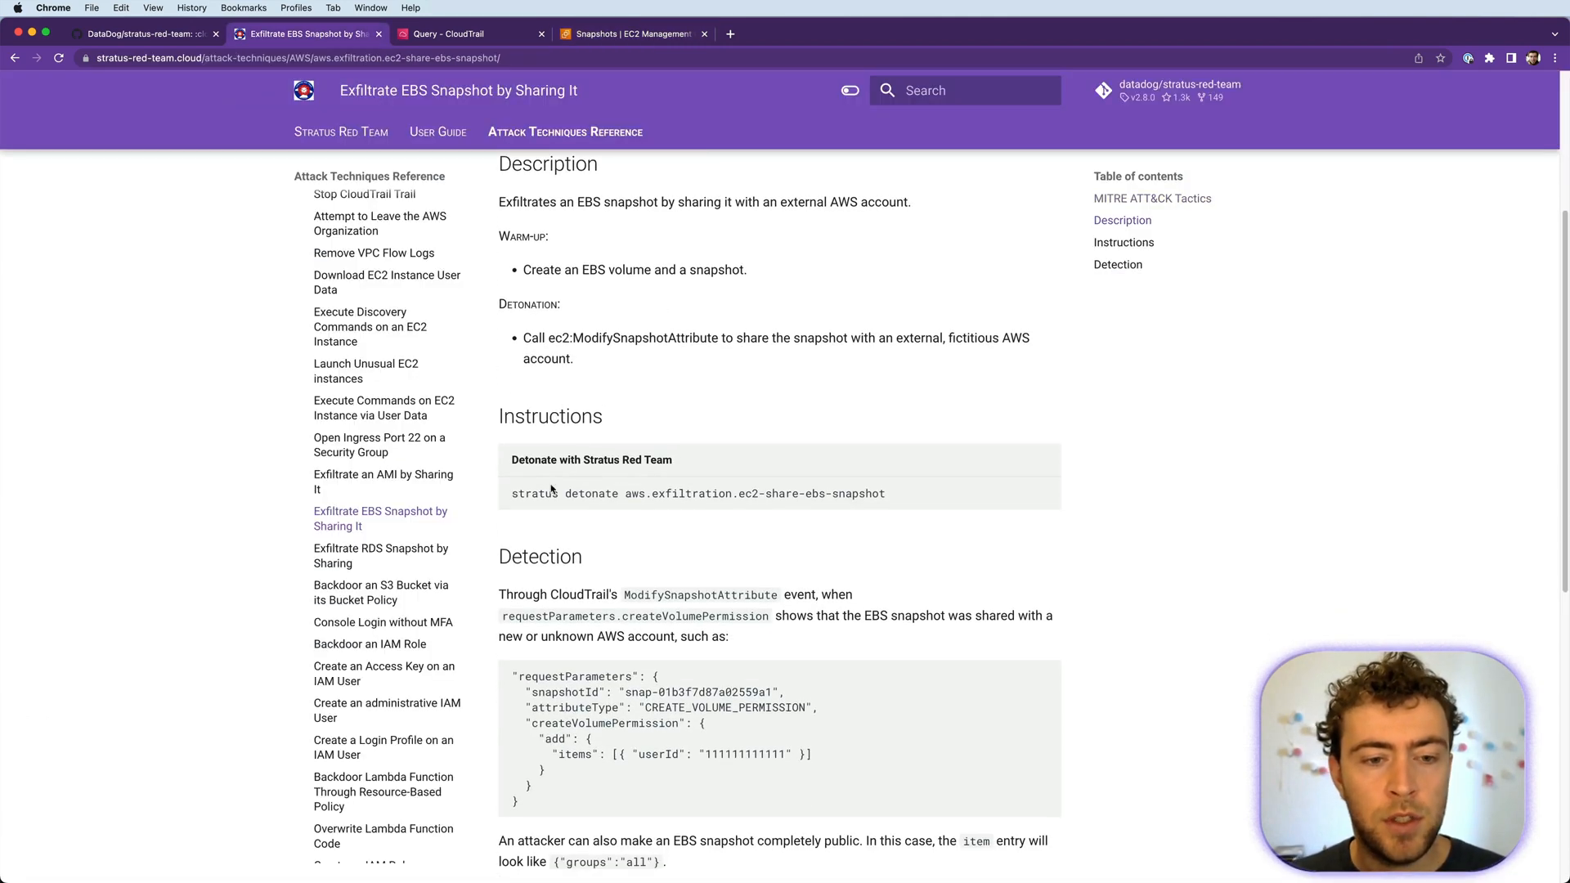
scroll(down, 3)
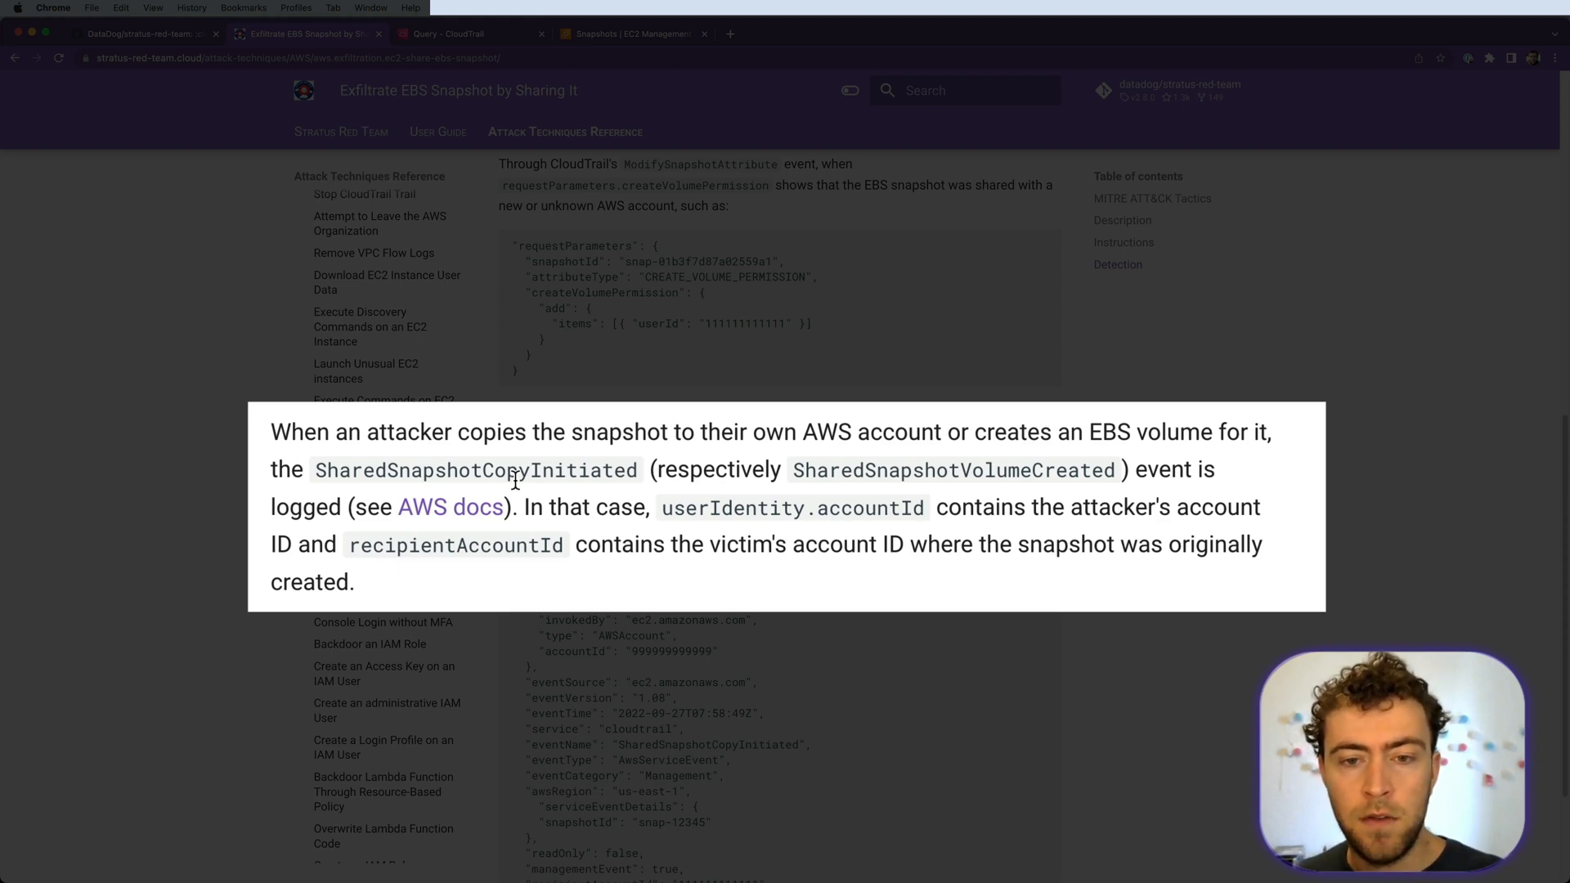
click(456, 33)
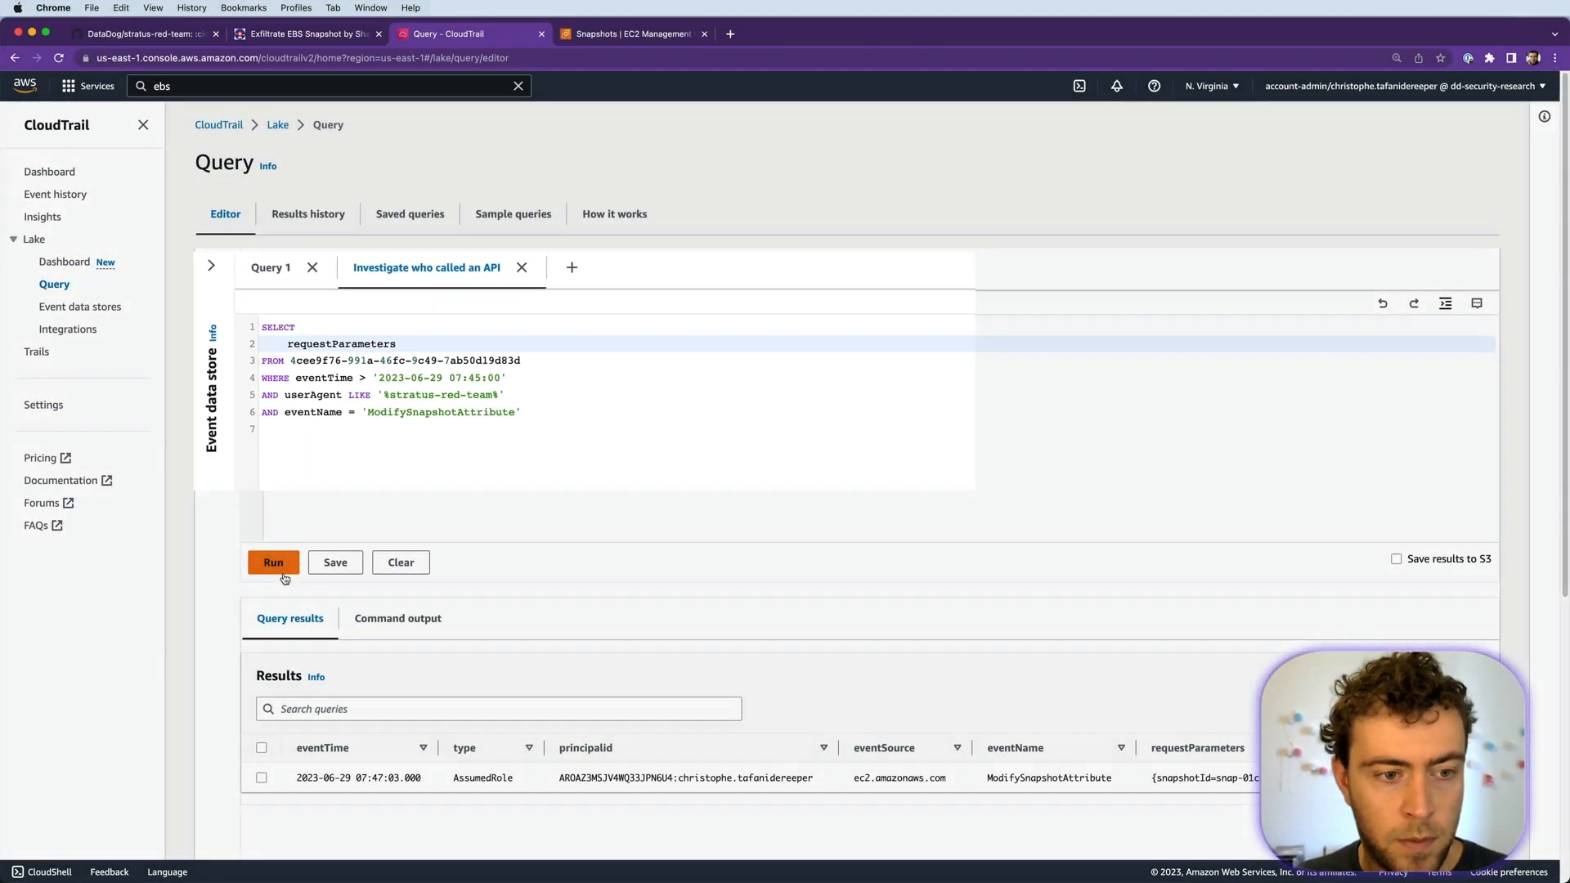
- Run the requestParameters query showing CREATE_VOLUME_PERMISSION granted to an external account
click(273, 561)
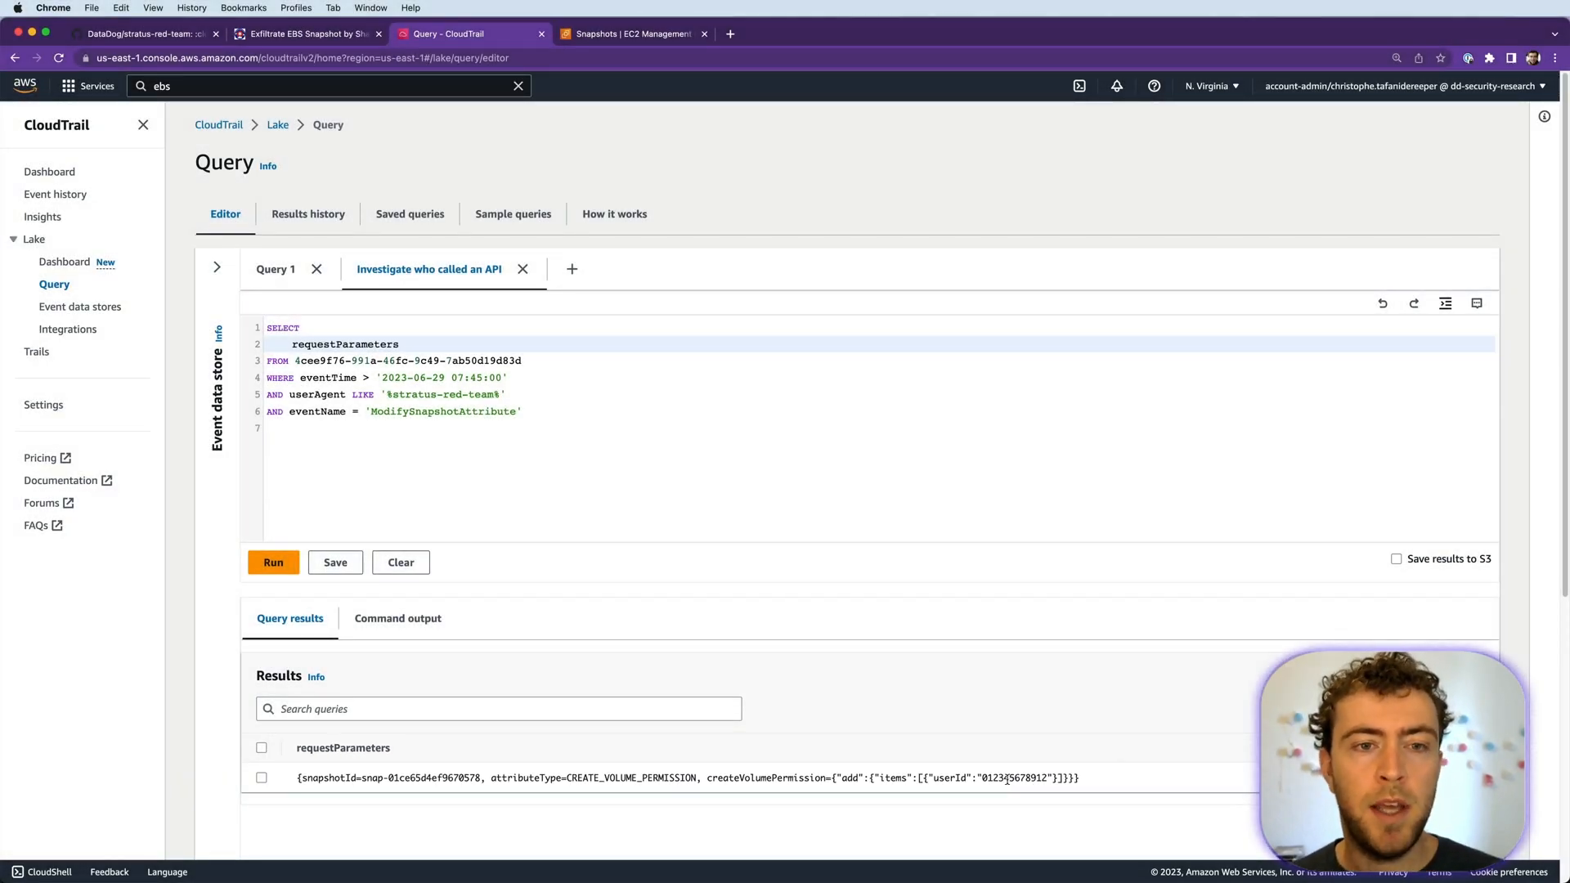
click(543, 418)
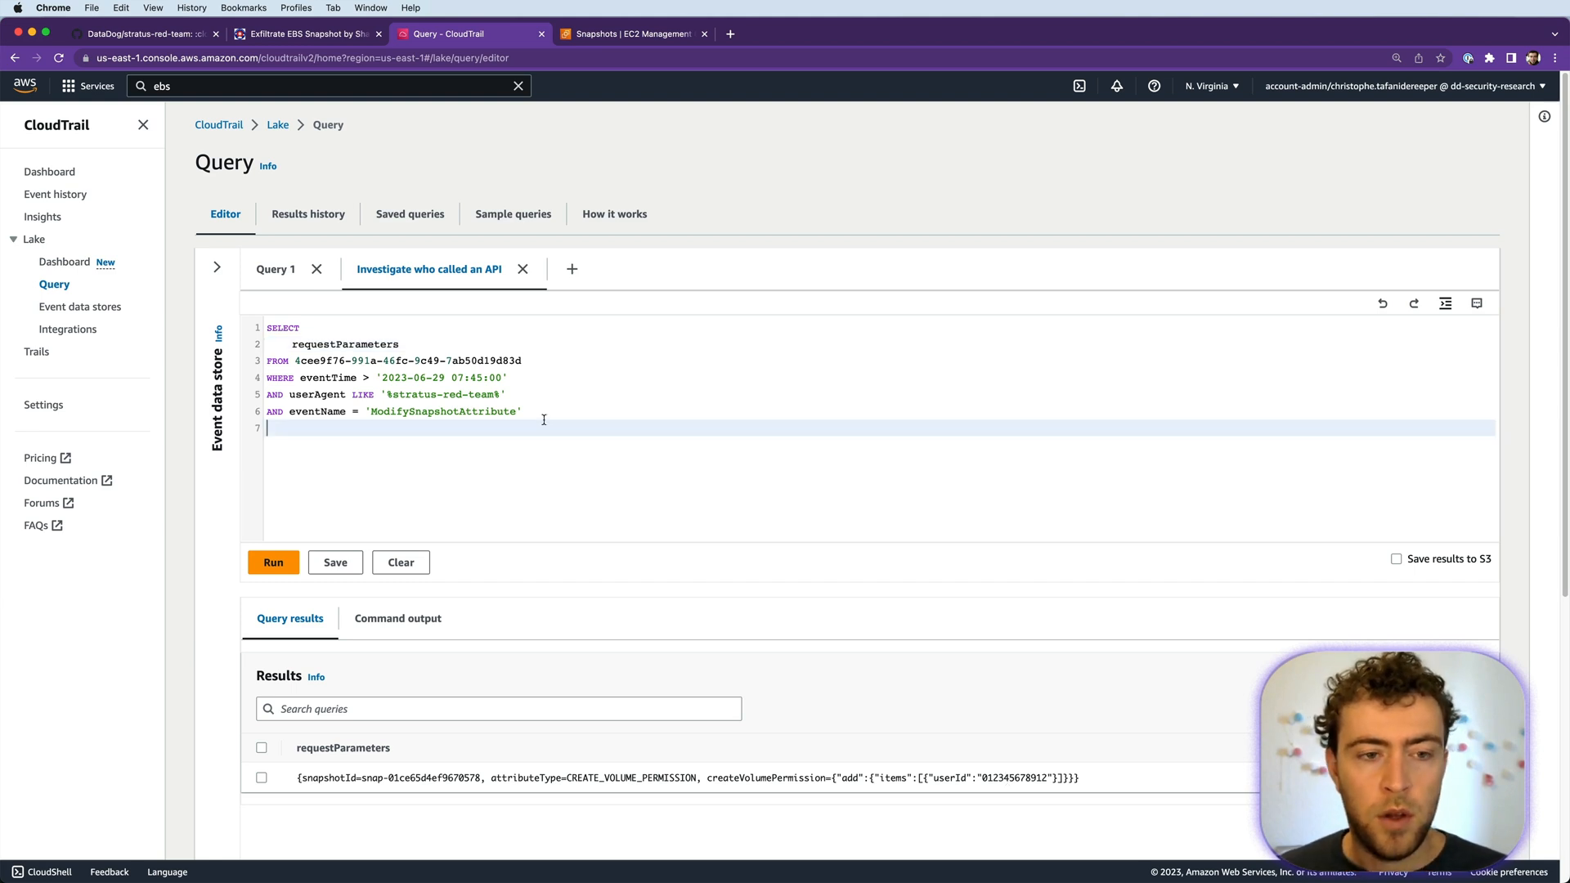